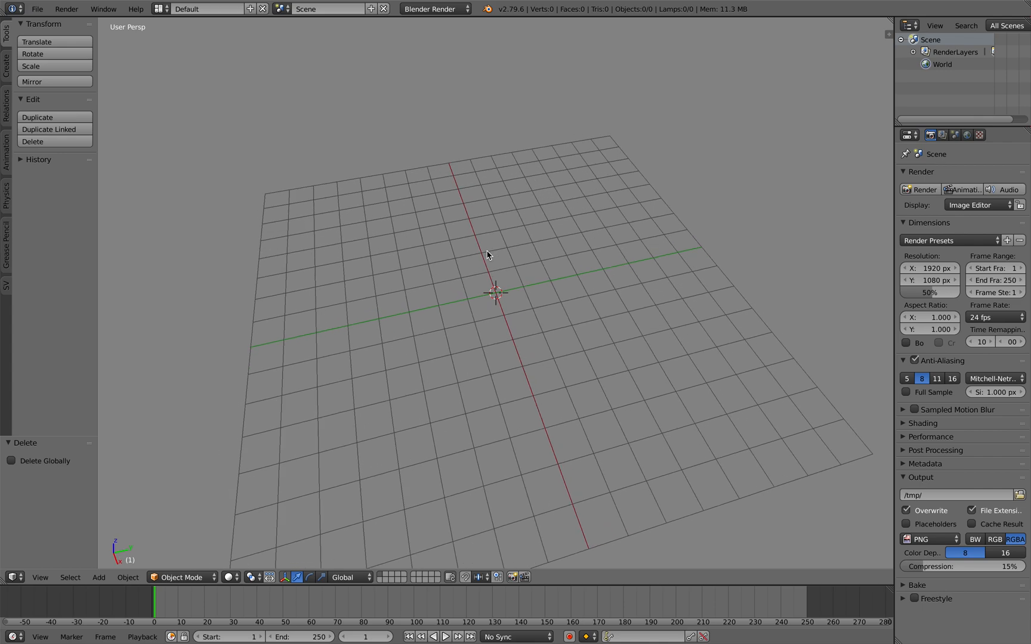
- Switch the 3D viewport to top view, looking straight down at the grid
left_click(40, 577)
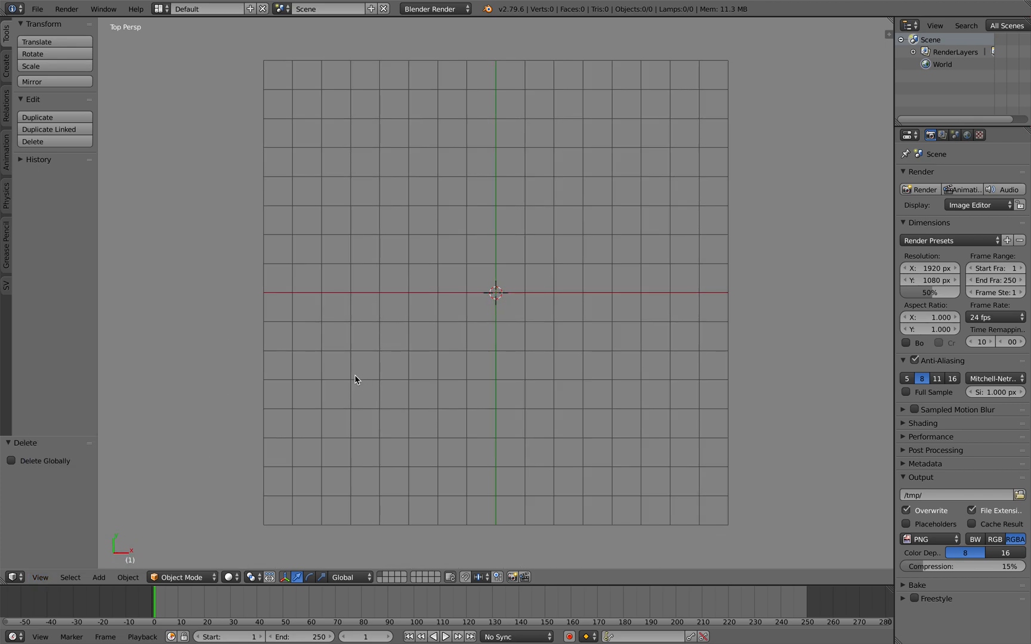
- Sketch a stepped grease pencil floor-plan outline plus one inner wall stroke
left_click_drag(380, 263, 352, 376)
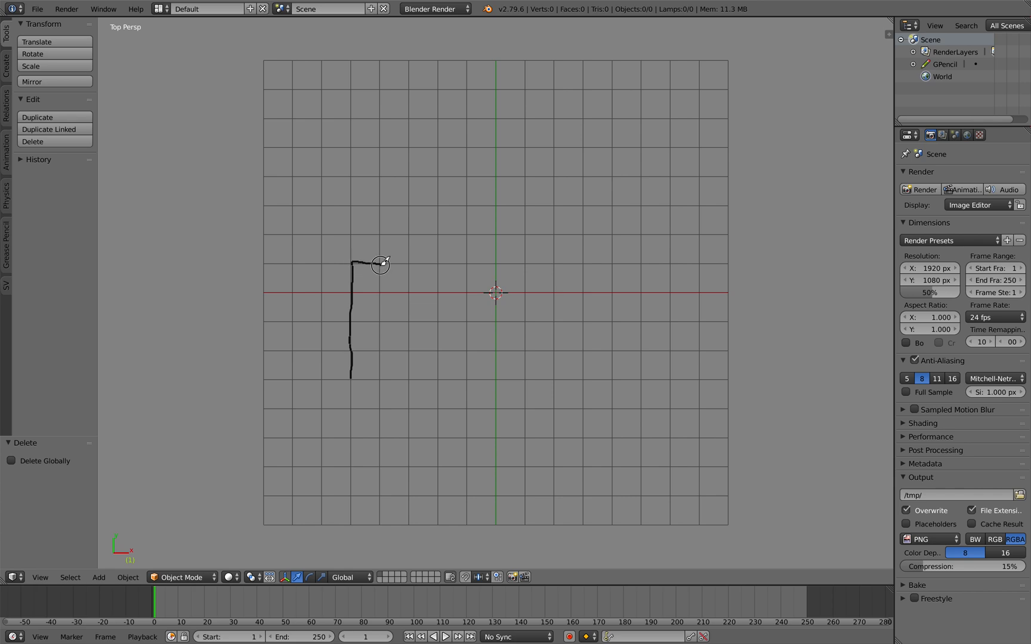
left_click_drag(397, 263, 451, 202)
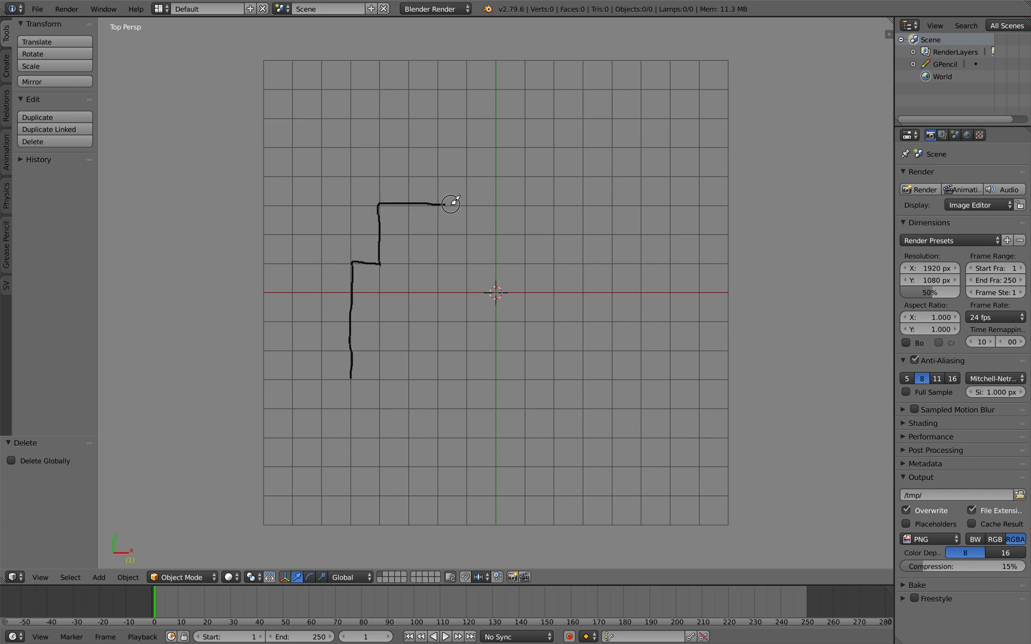
left_click_drag(451, 203, 534, 297)
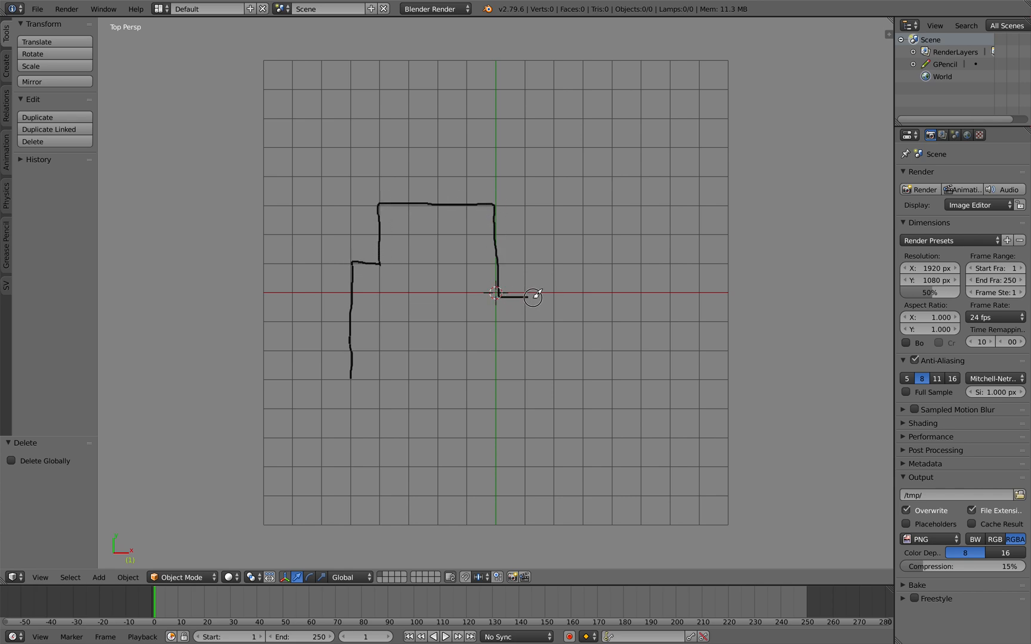
left_click_drag(497, 292, 584, 353)
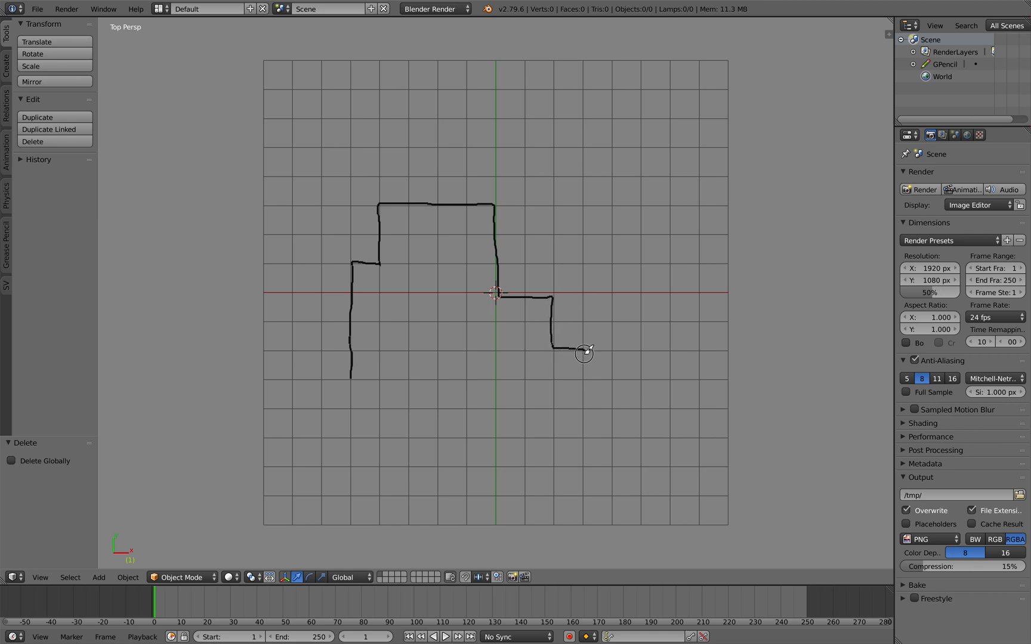
left_click_drag(582, 352, 502, 381)
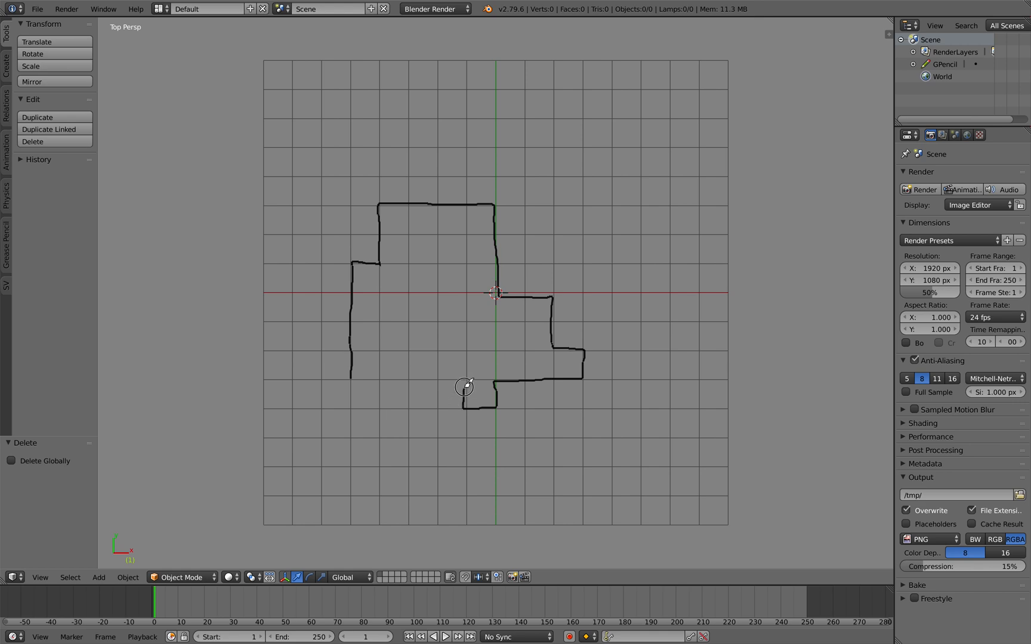
left_click_drag(463, 386, 407, 381)
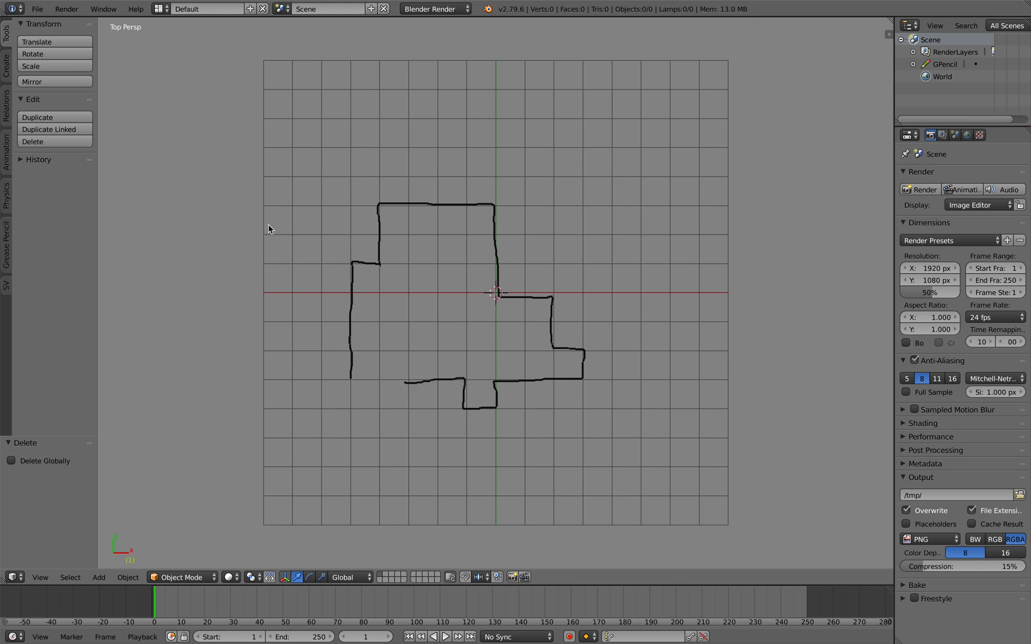
mouse_move(407, 238)
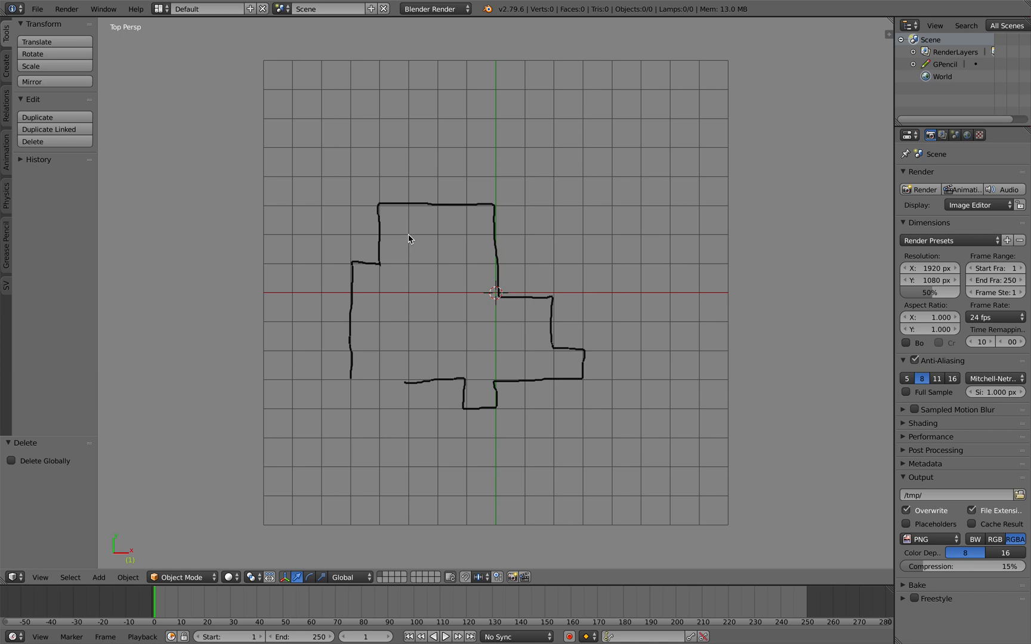
left_click_drag(419, 251, 418, 322)
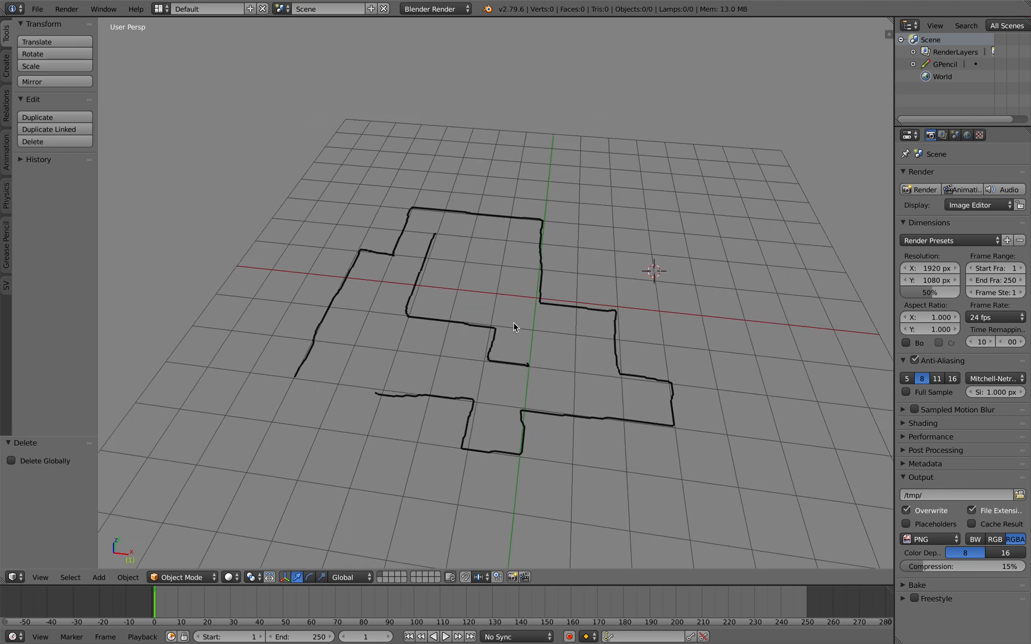
- Switch to the Compositing screen layout and close the add-on preferences
left_click(205, 8)
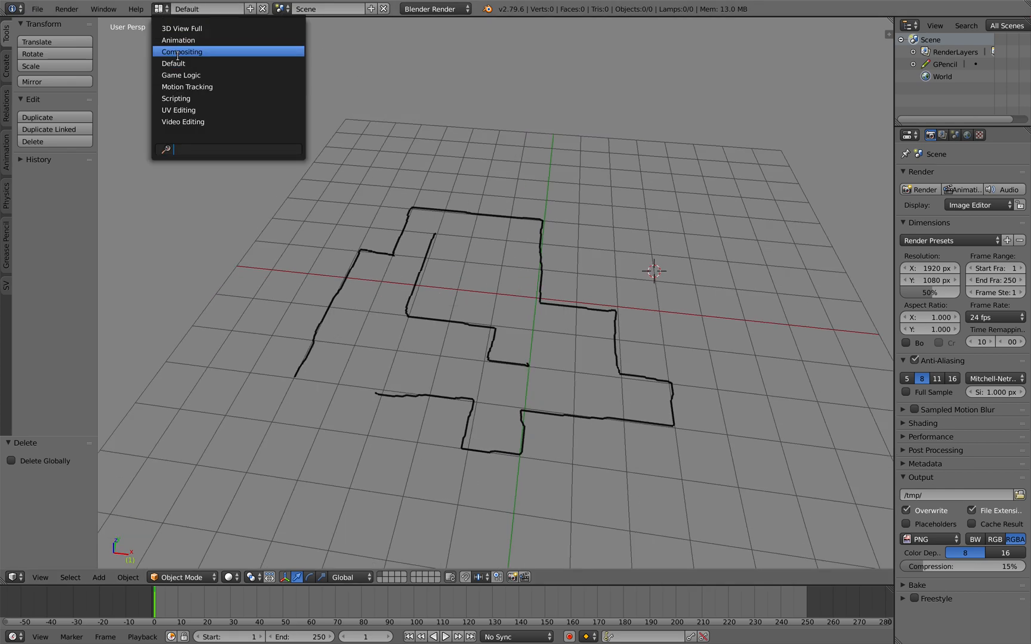
left_click(181, 52)
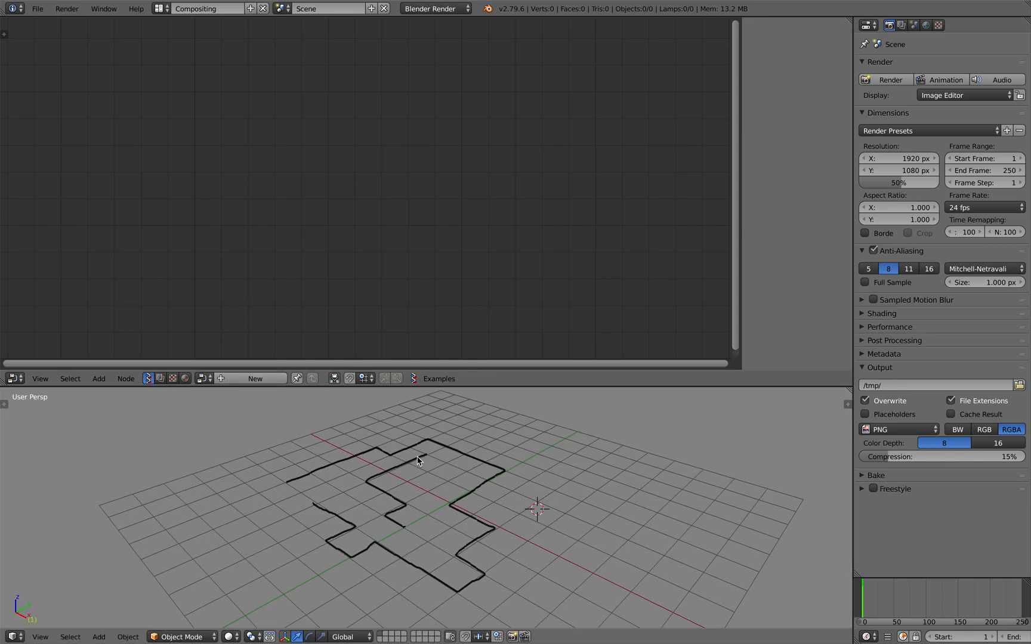
mouse_move(89, 80)
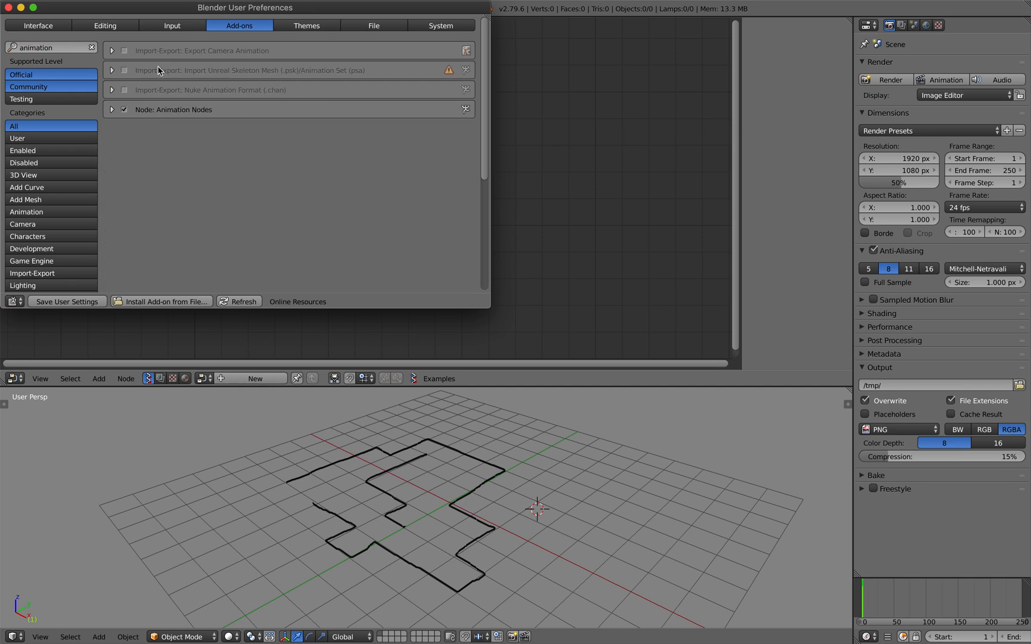
left_click(111, 110)
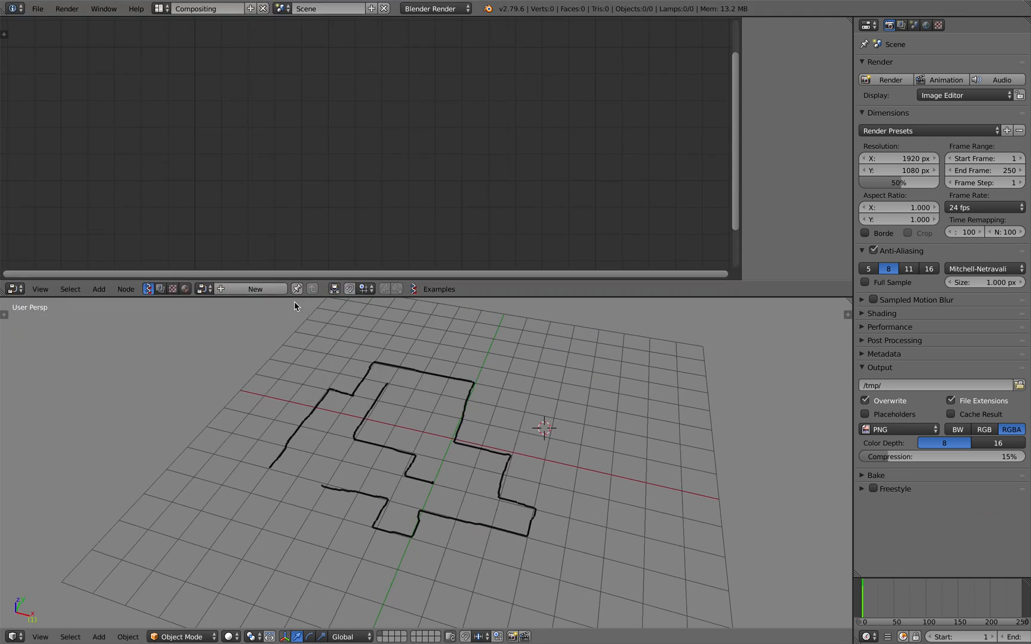
- Add the 'gp' grease pencil setup template and set its source object to GPencil
type("gp")
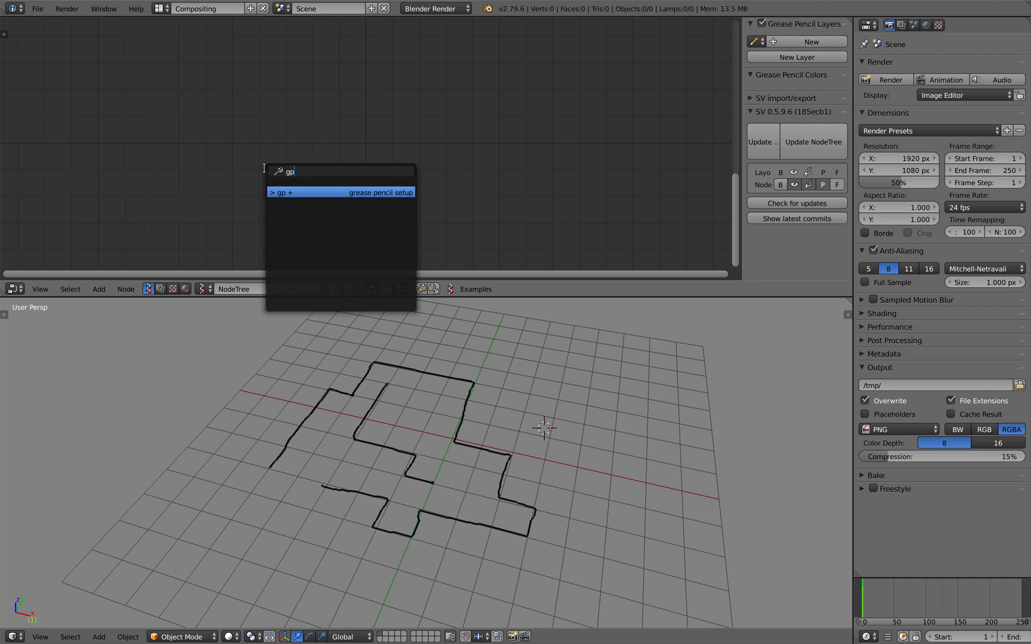
left_click(340, 192)
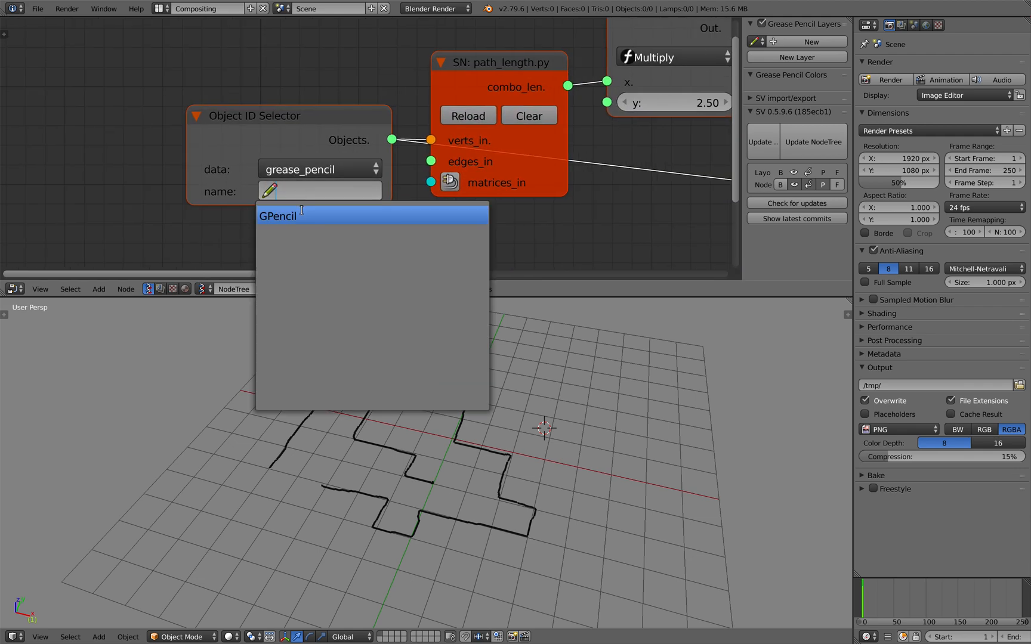
left_click(278, 215)
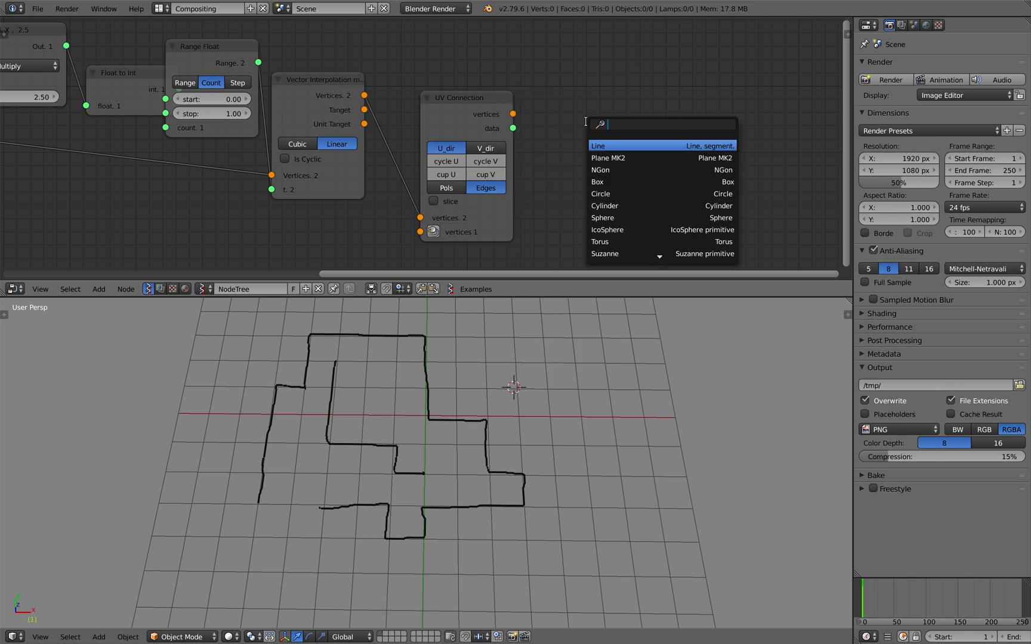
- Add a Viewer BMesh node and a vector Round node, amount 0.95, feeding it
type("bme")
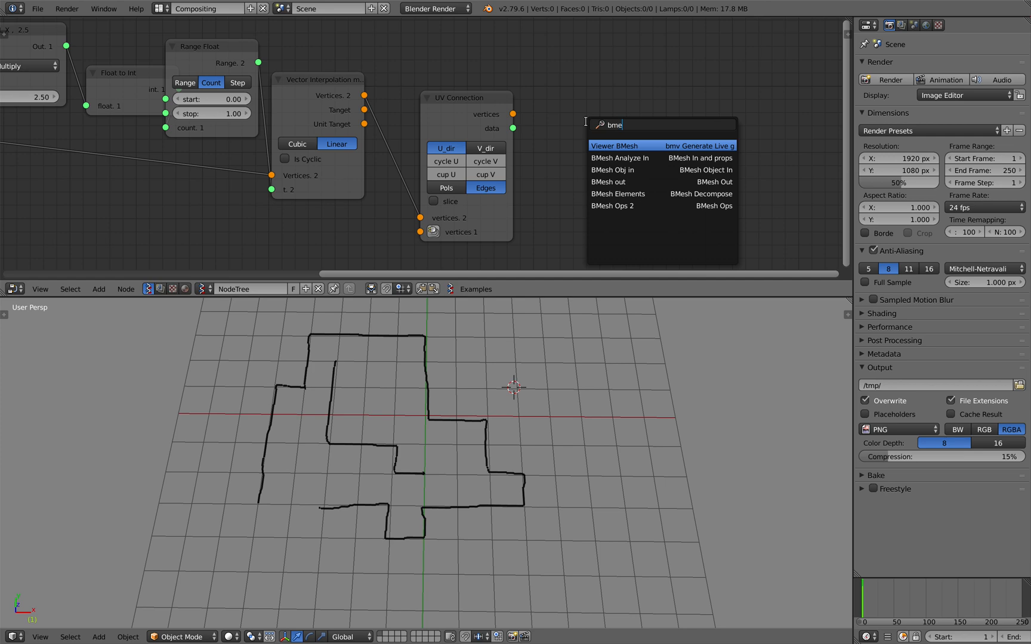
left_click(615, 146)
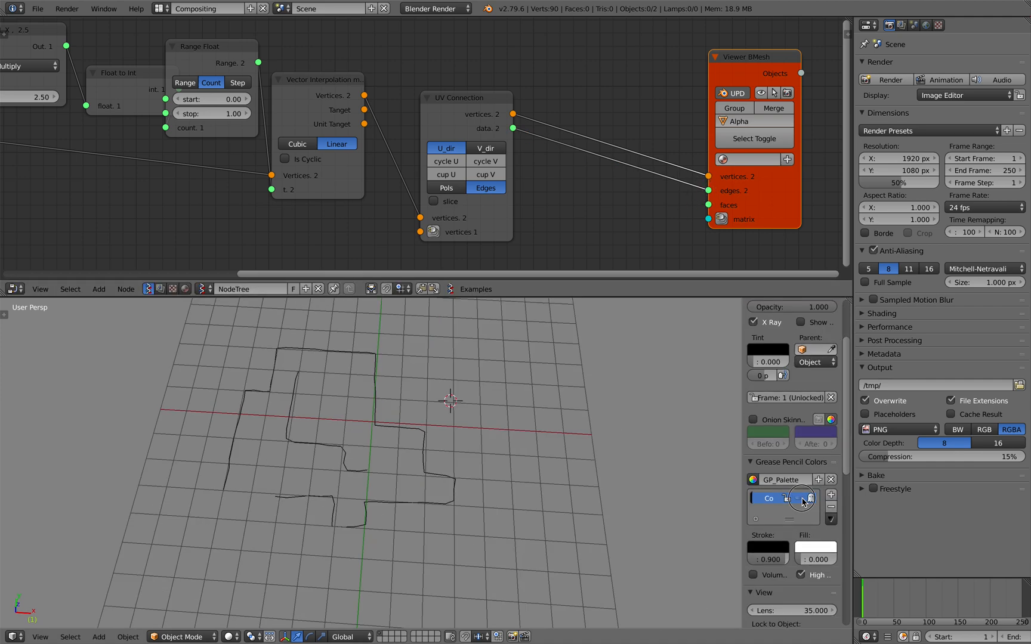
type("vec")
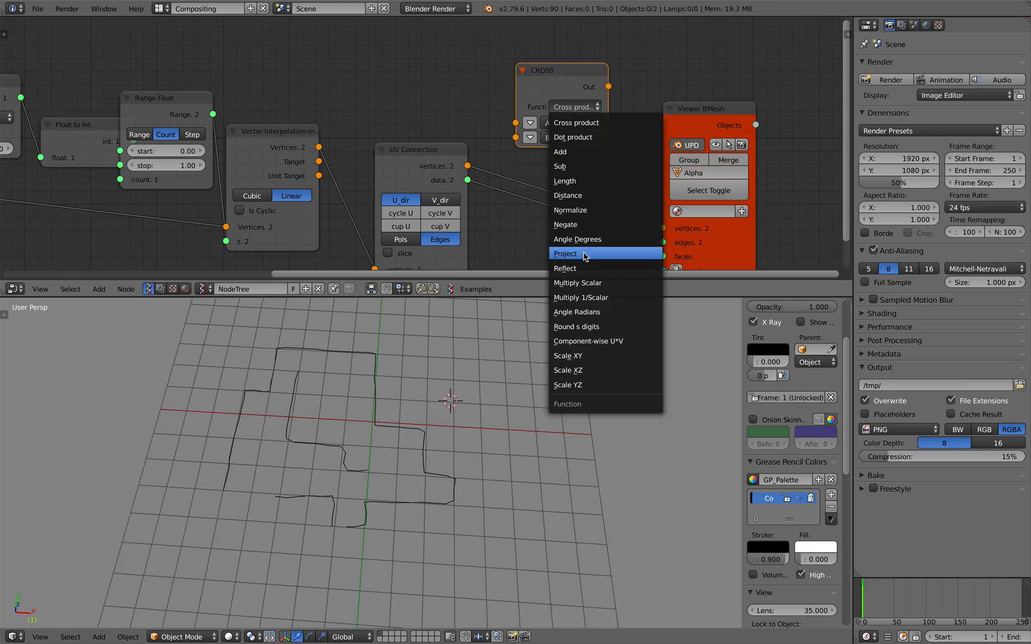
mouse_move(611, 326)
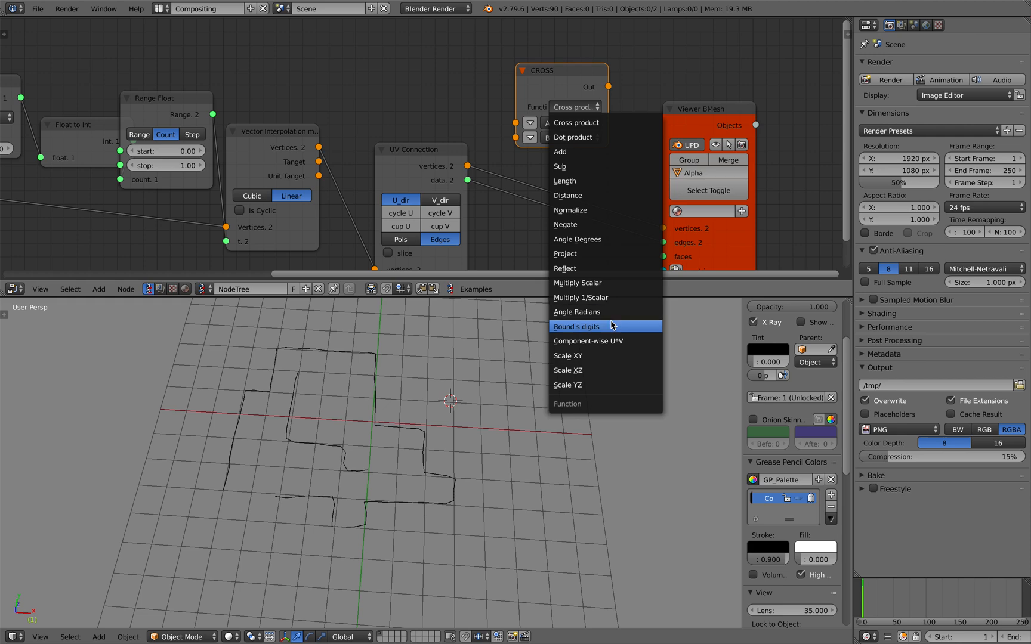
mouse_move(603, 327)
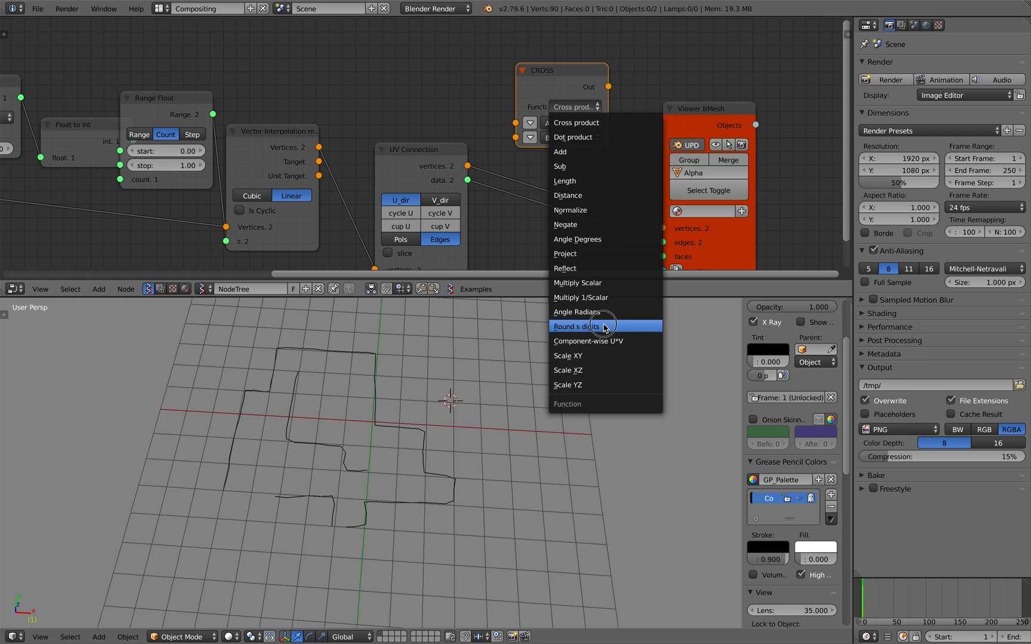
left_click(578, 327)
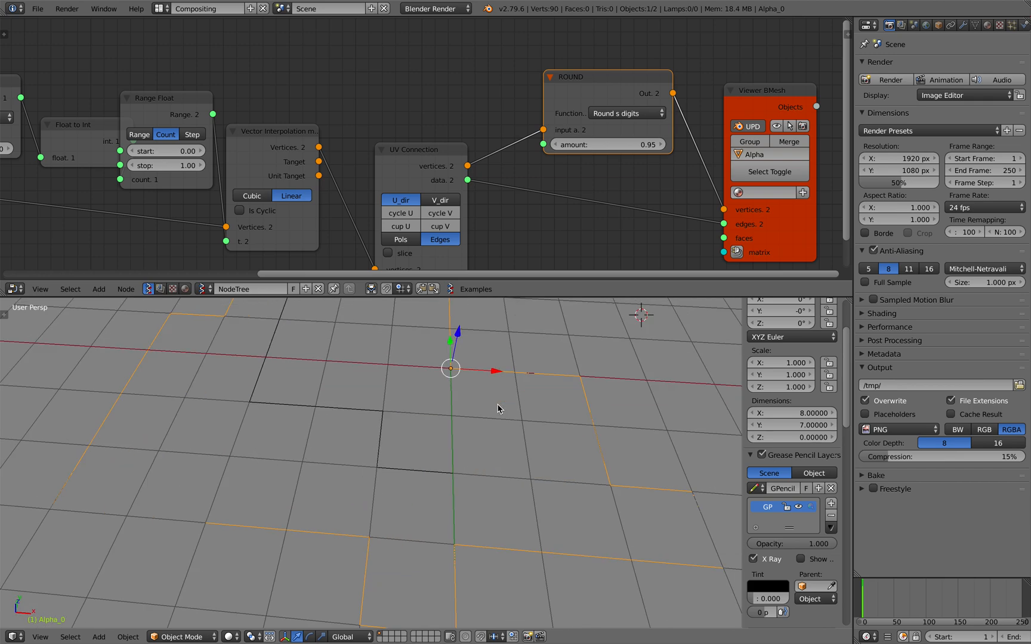
- Save the file as a new version named Alpha_1
left_click(38, 8)
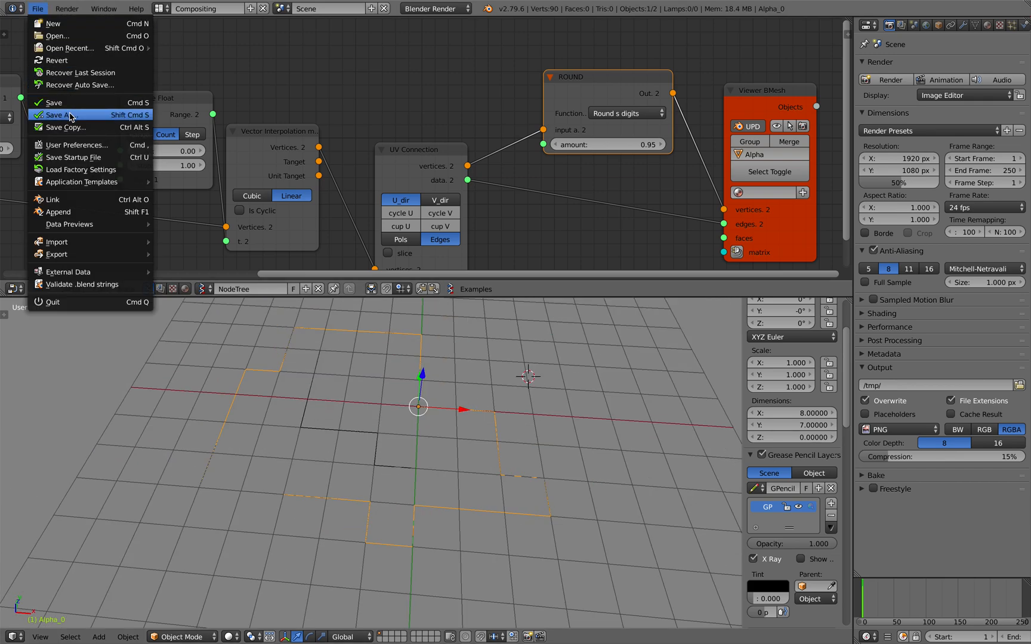
left_click(537, 455)
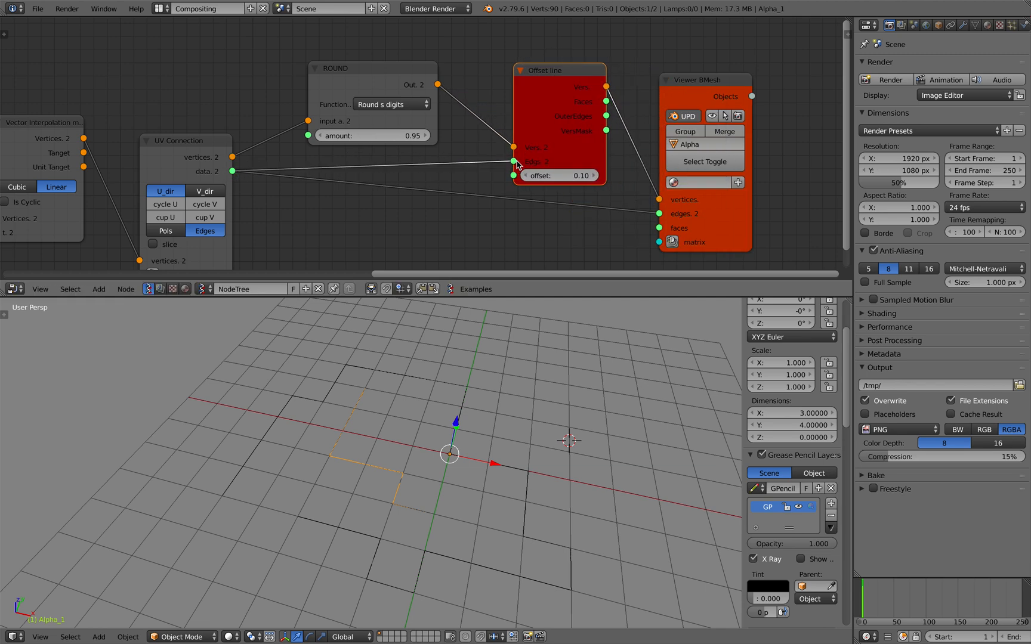
- Wire edges into Offset line and place a Contour 2D node feeding Viewer Draw
left_click_drag(559, 70, 516, 126)
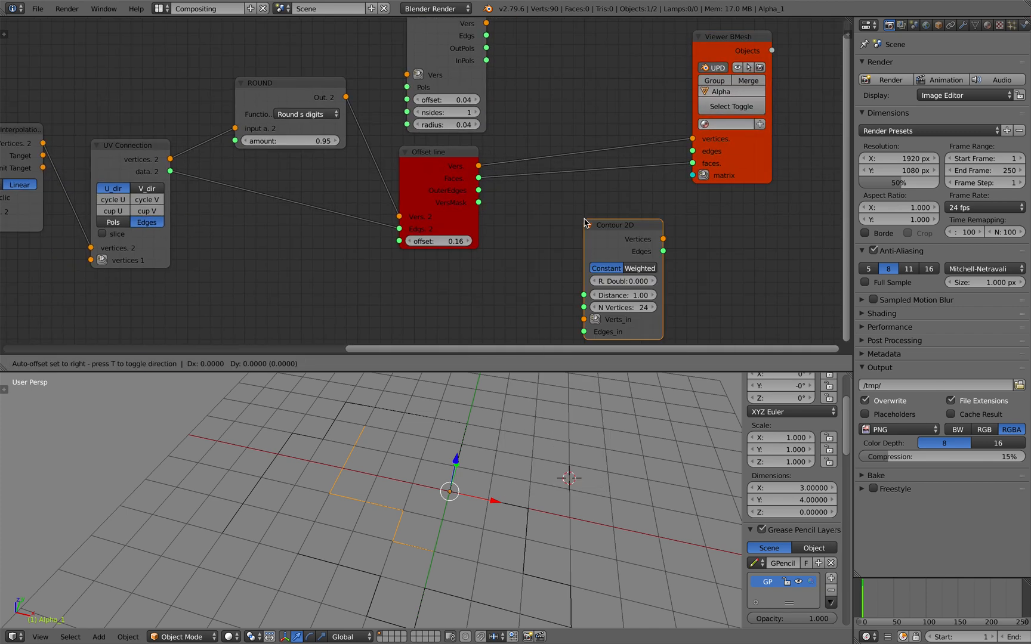
left_click_drag(347, 97, 552, 304)
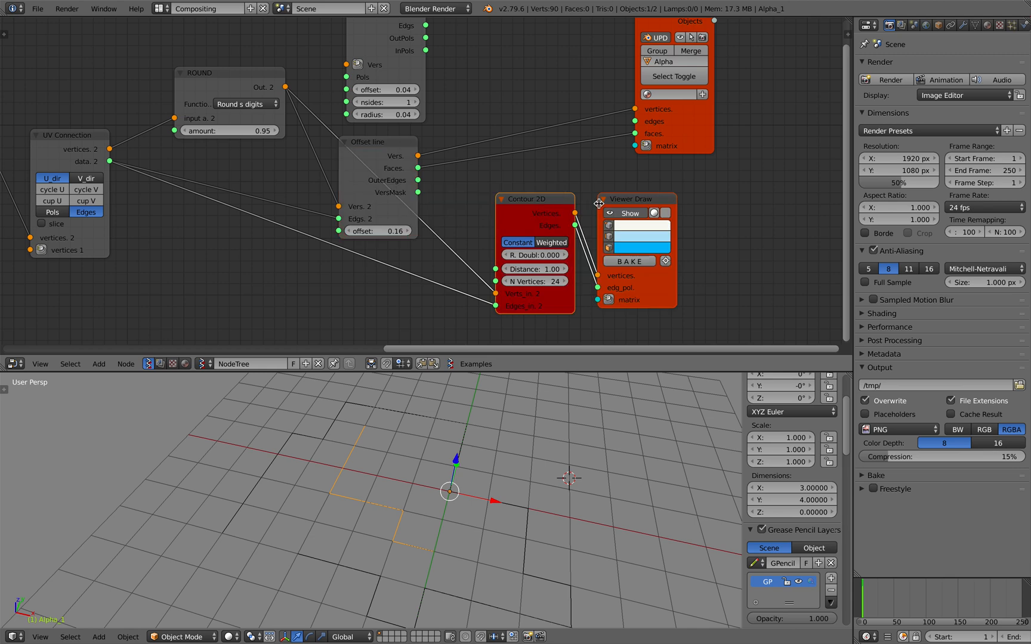
- Set Round amount 2.90 and Contour 2D distance 0.20 with 12 vertices in Constant mode
left_click_drag(630, 199, 687, 186)
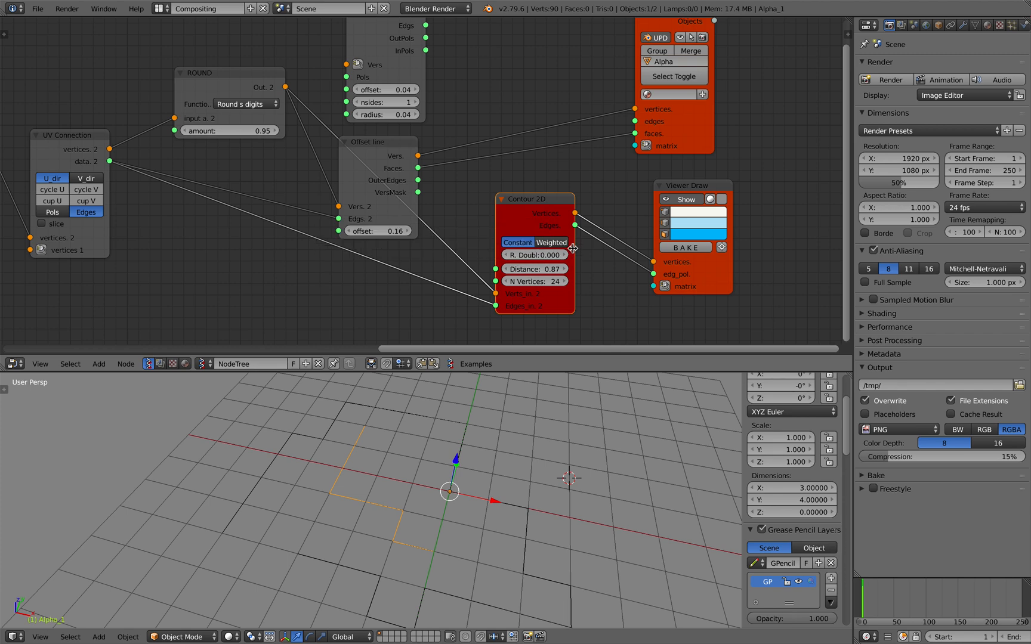
left_click_drag(532, 199, 543, 213)
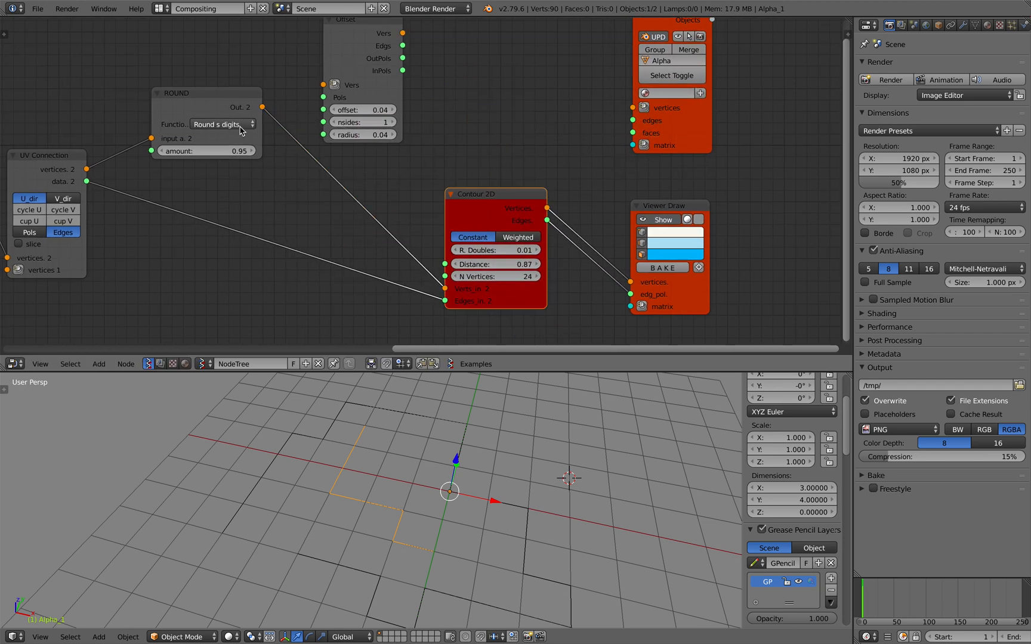
left_click_drag(217, 150, 230, 183)
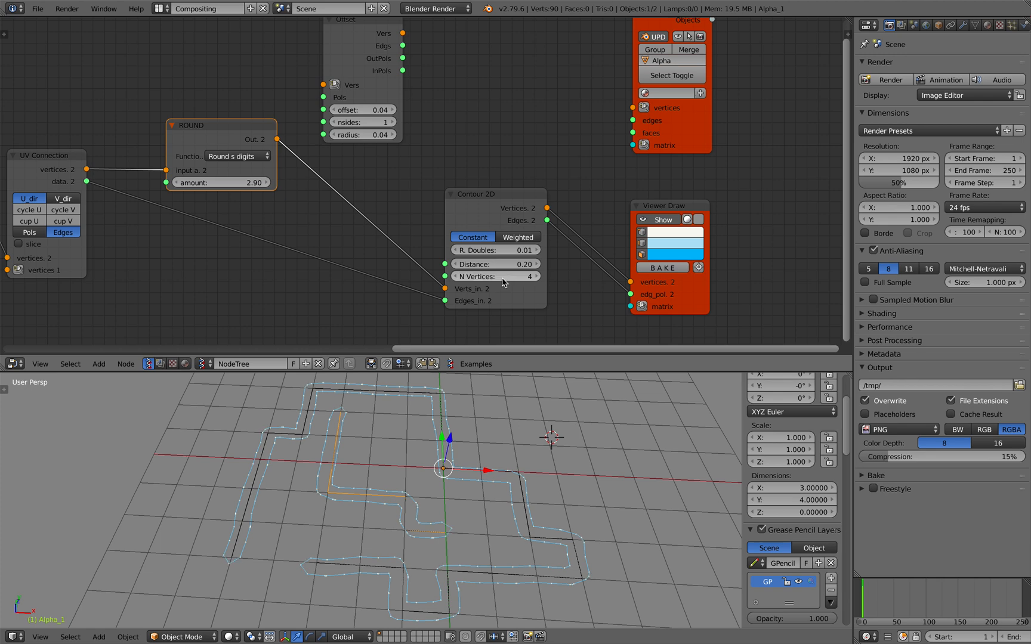
mouse_move(562, 283)
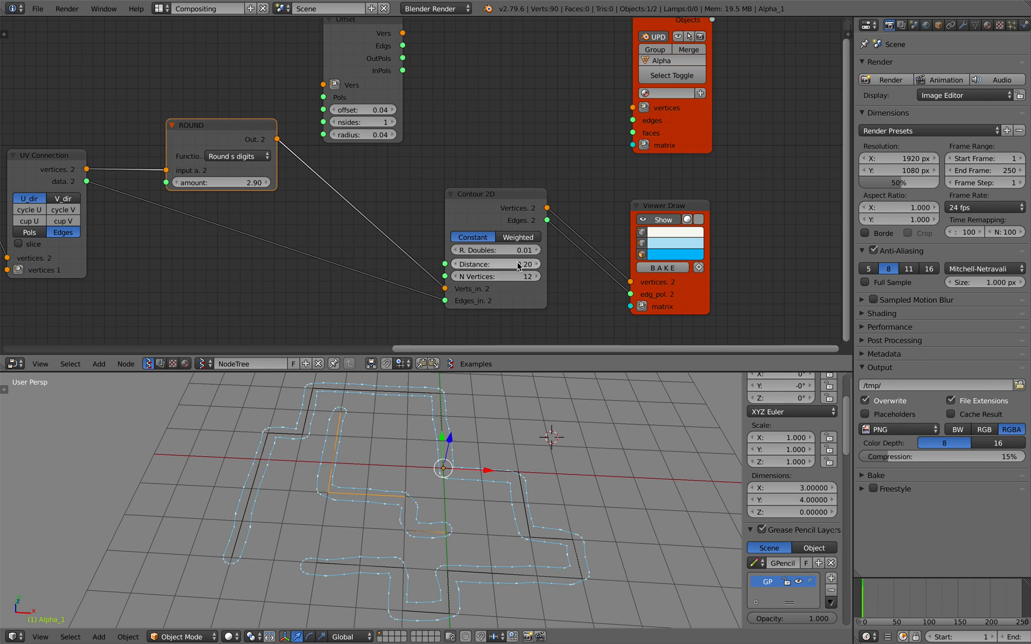
left_click(517, 236)
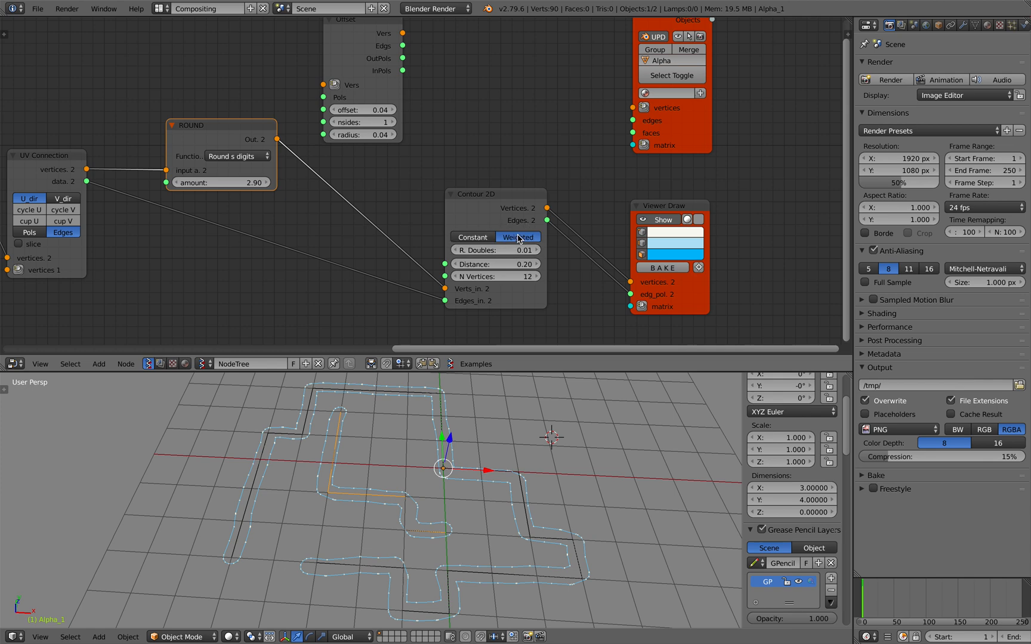
left_click(471, 237)
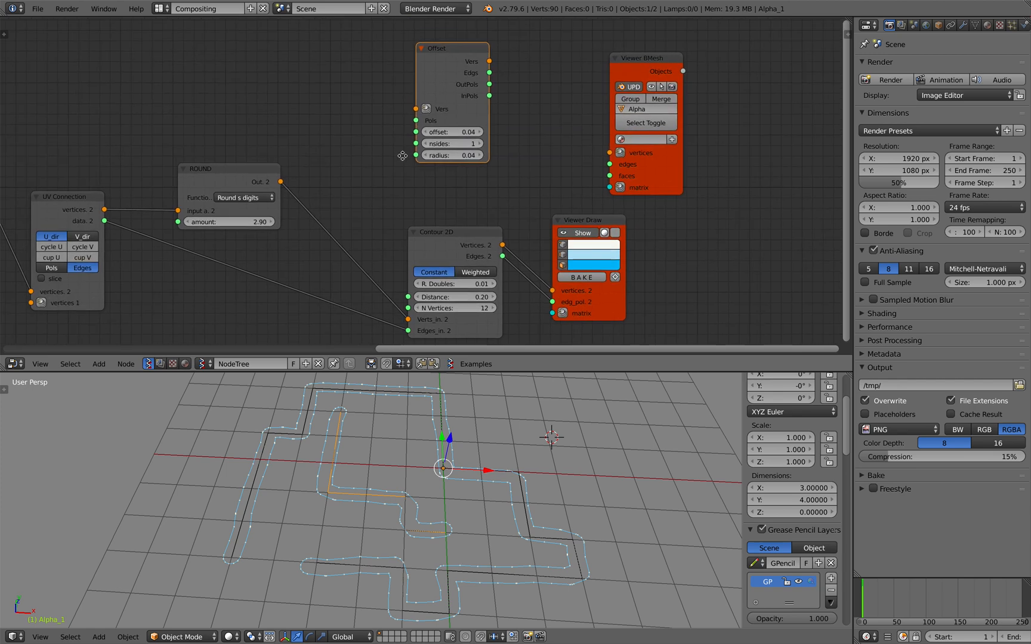
type("offs")
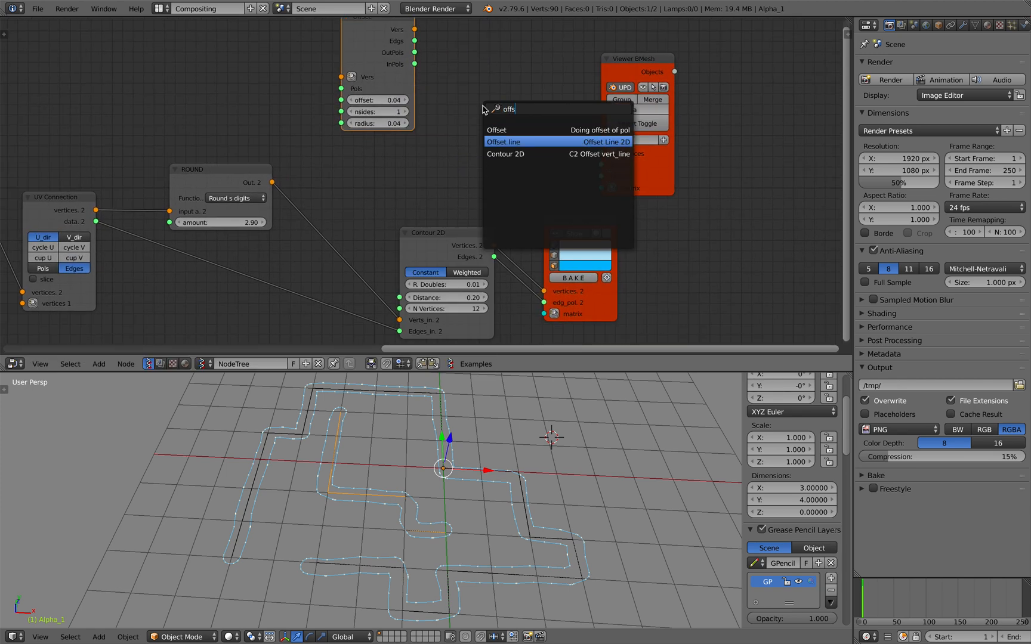
- Add an Offset line node fed by the rounded points and rename the tree GallerySpace
left_click(503, 142)
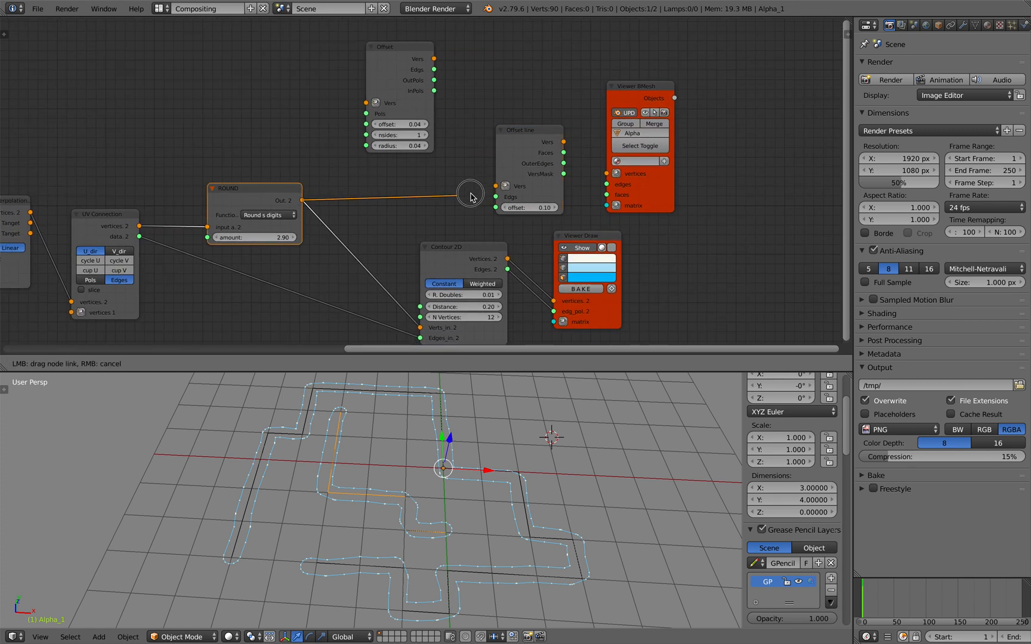
left_click_drag(472, 193, 500, 186)
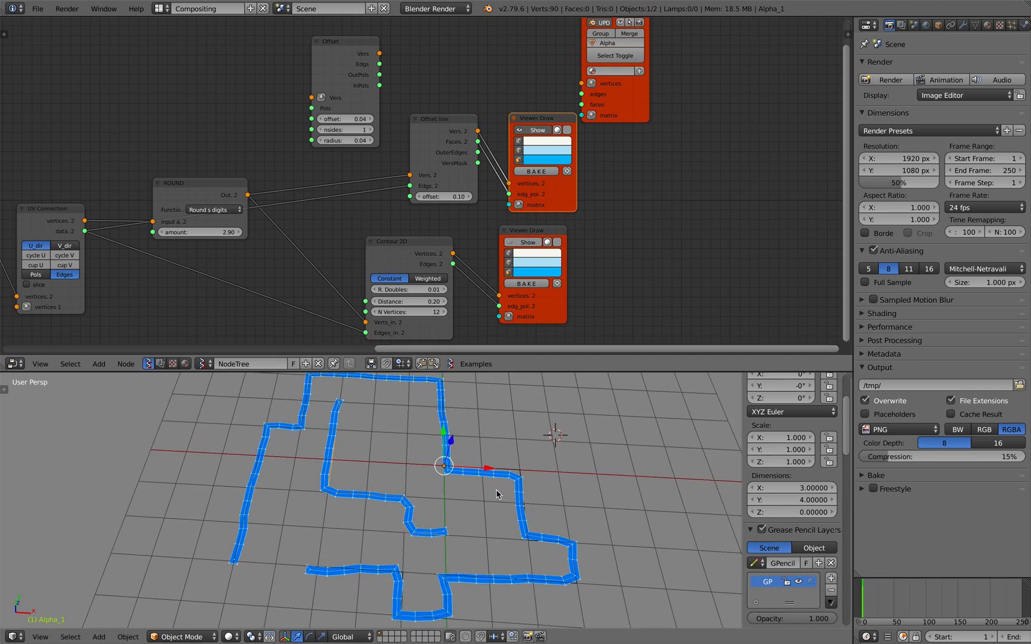
left_click(38, 9)
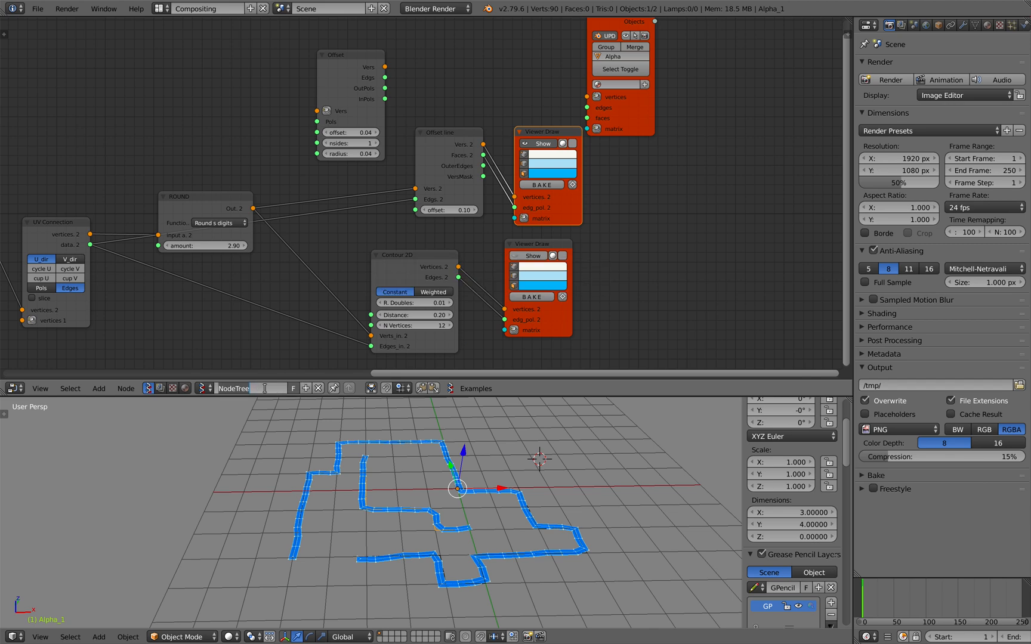
type("Gall")
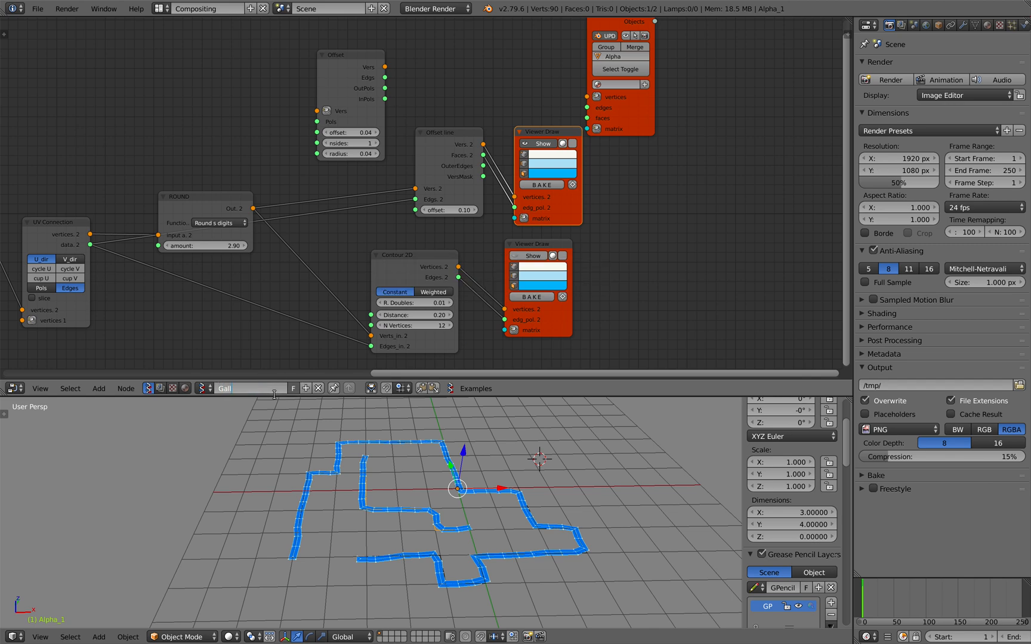
type("GallerySpace")
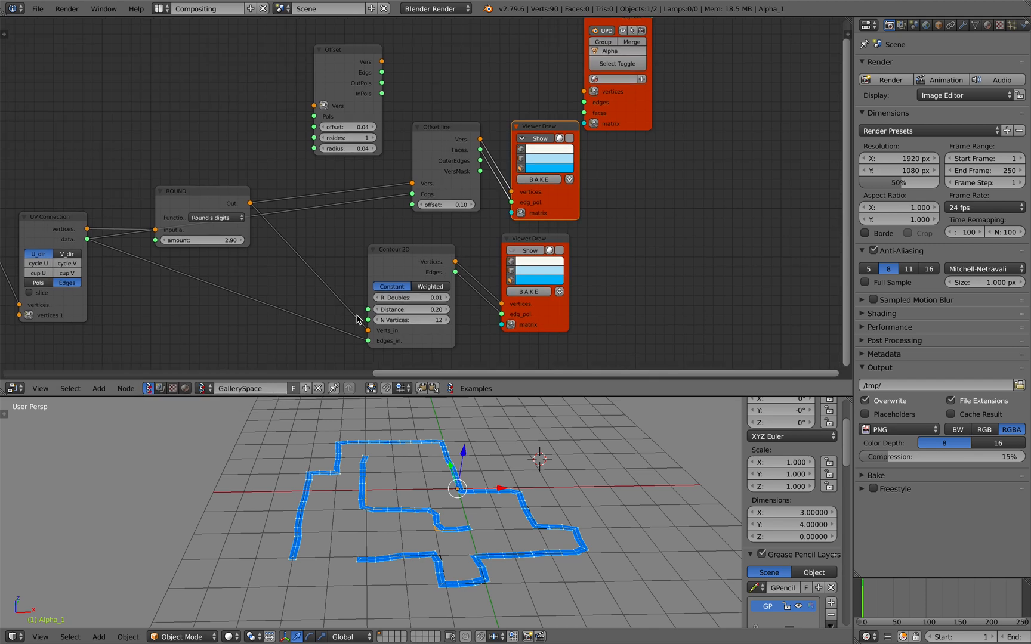
- Set the path length multiplier to 3.94 and display the contour outline around the offset strips
left_click_drag(534, 250, 552, 245)
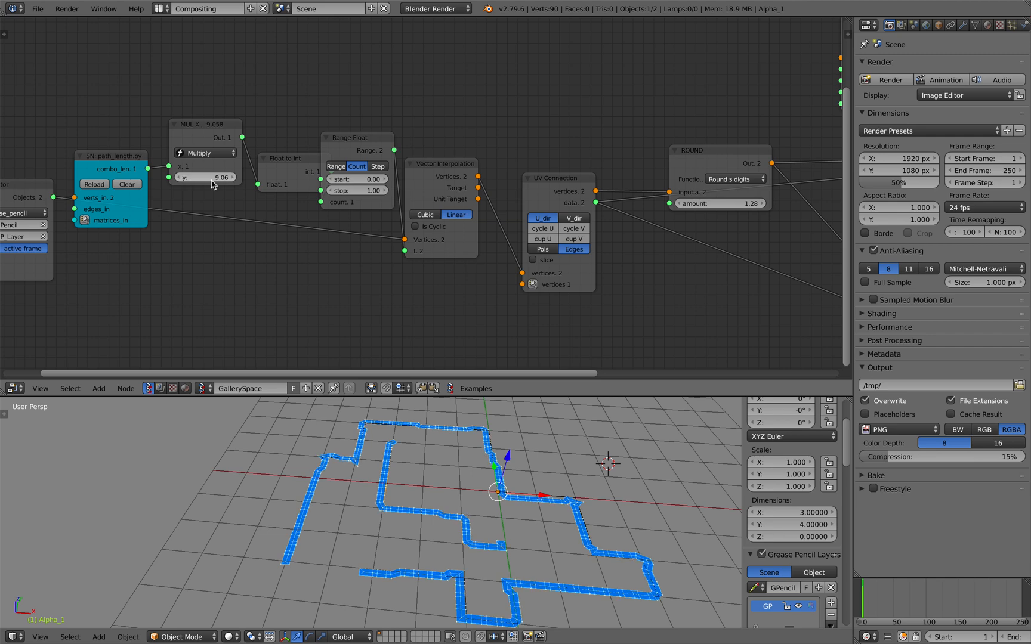
left_click(204, 176)
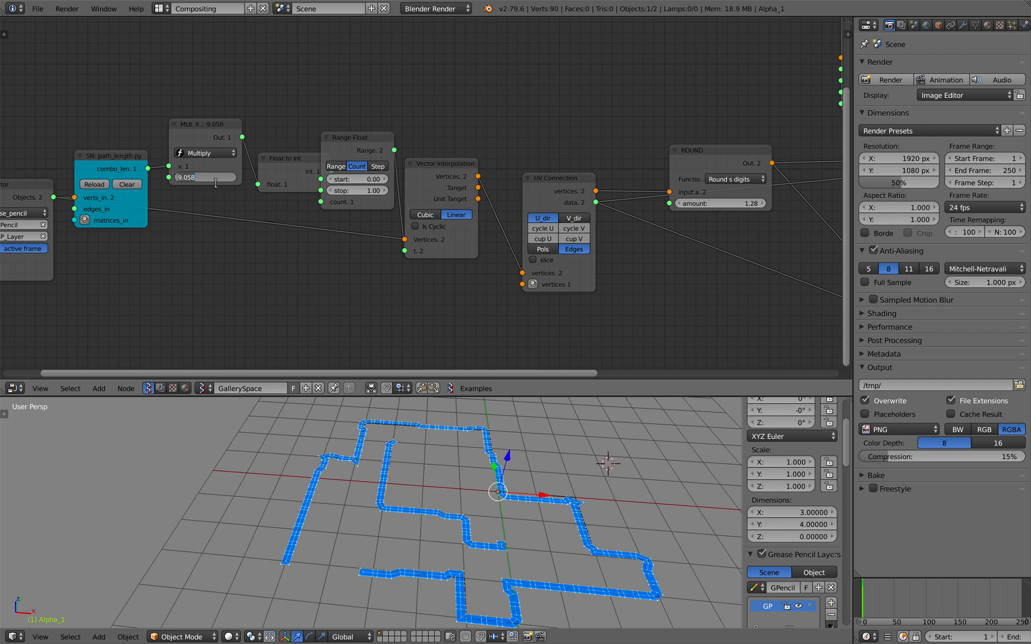
type("3.94")
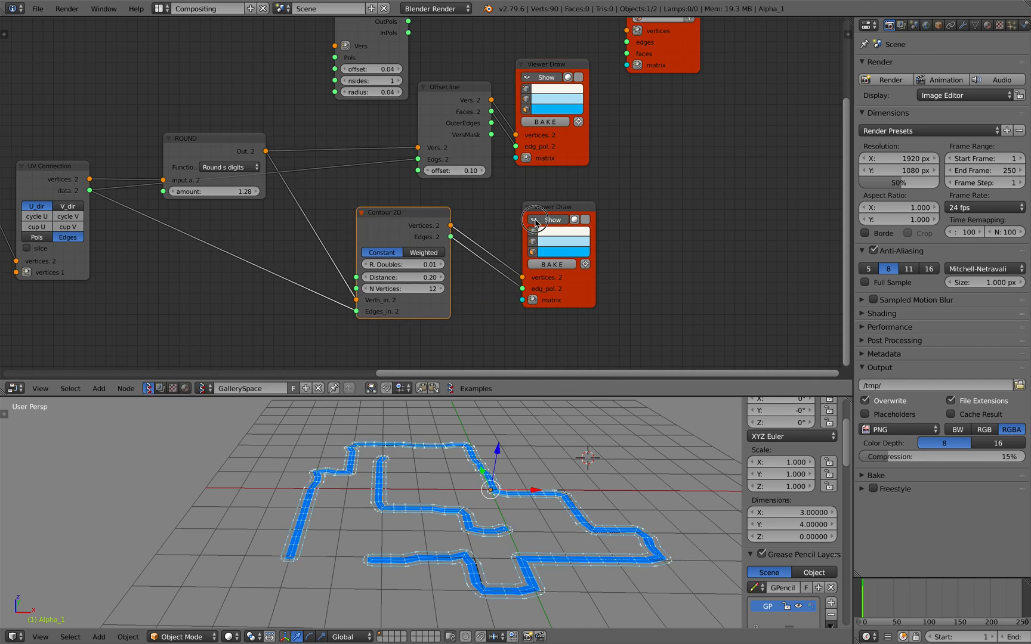
left_click(560, 242)
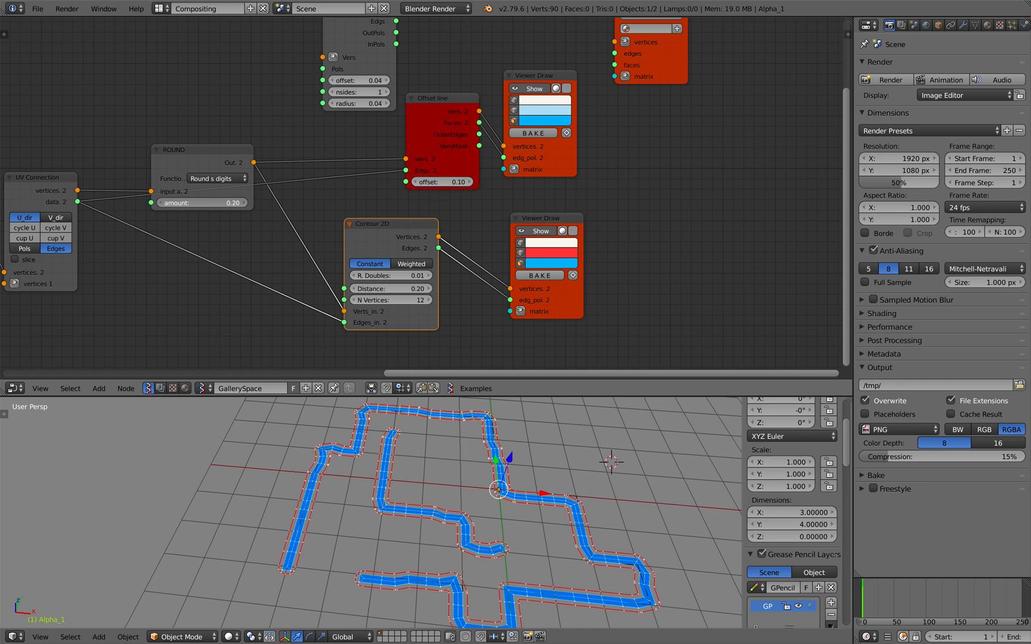
left_click(201, 202)
type("2.42")
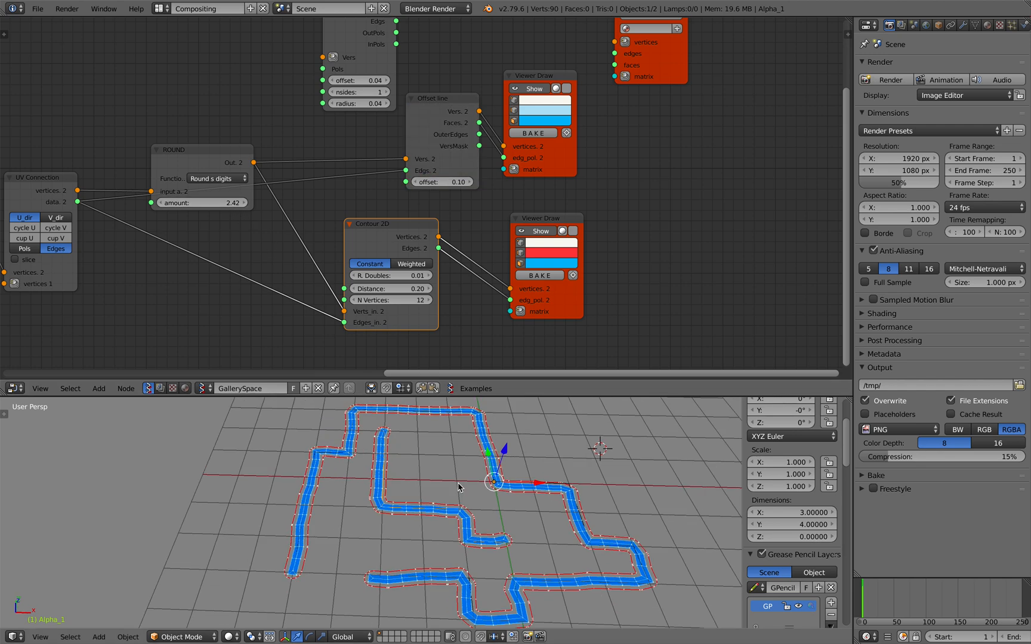
left_click(37, 9)
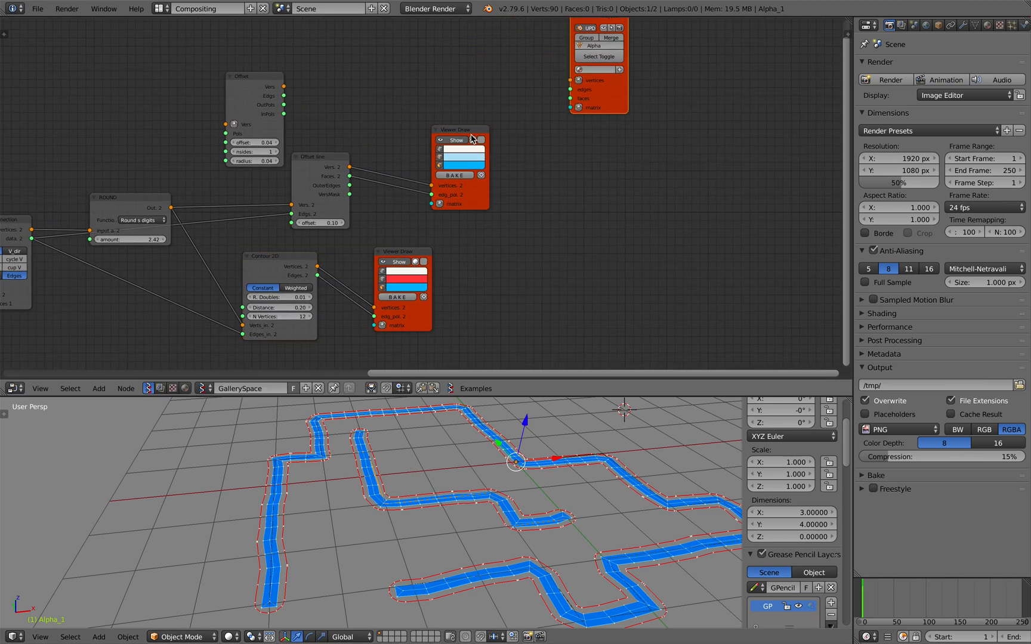
- Extrude the offset ribbons by matrix via a Matrix In Z translation into ~1.55-high walls
type("extru")
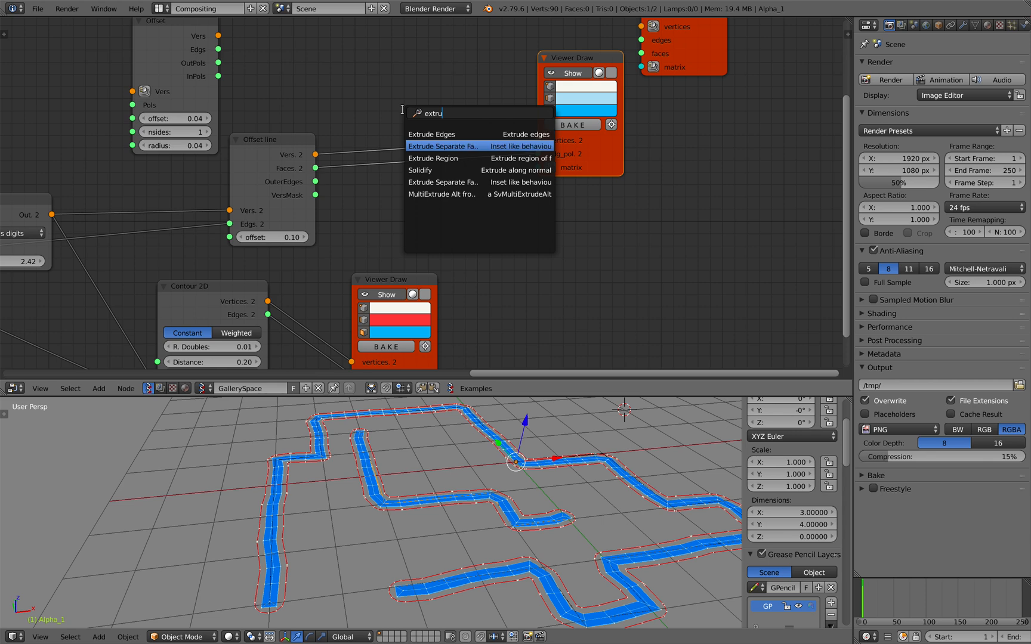
mouse_move(434, 158)
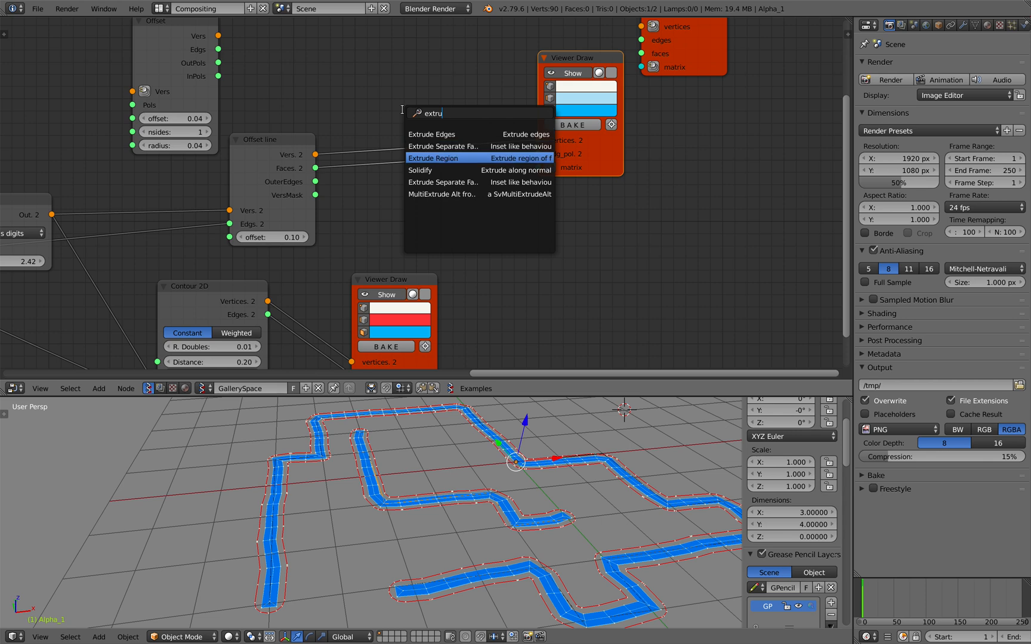
left_click(437, 158)
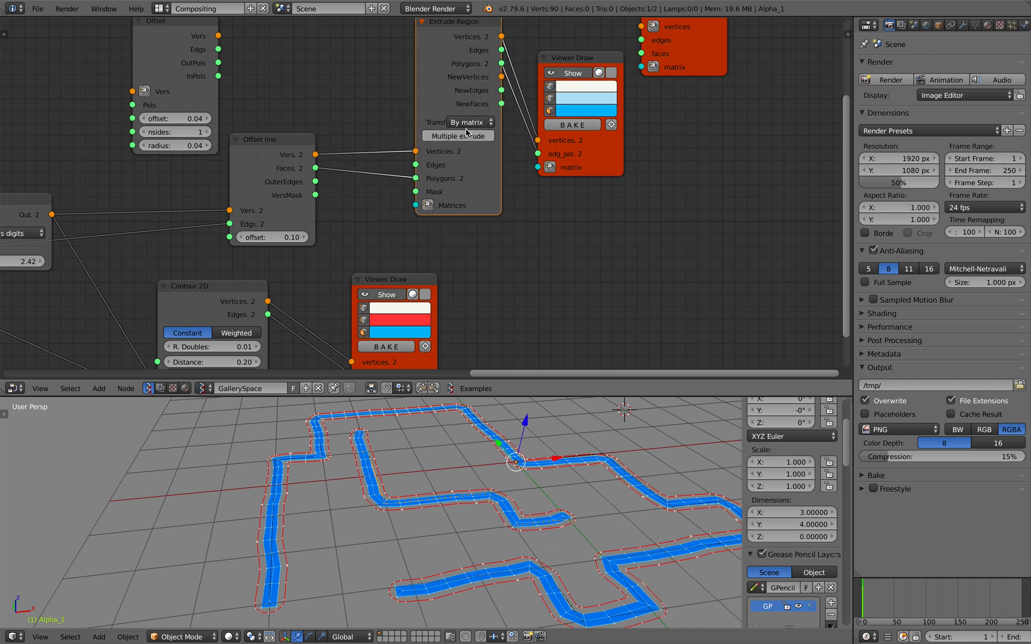
mouse_move(408, 121)
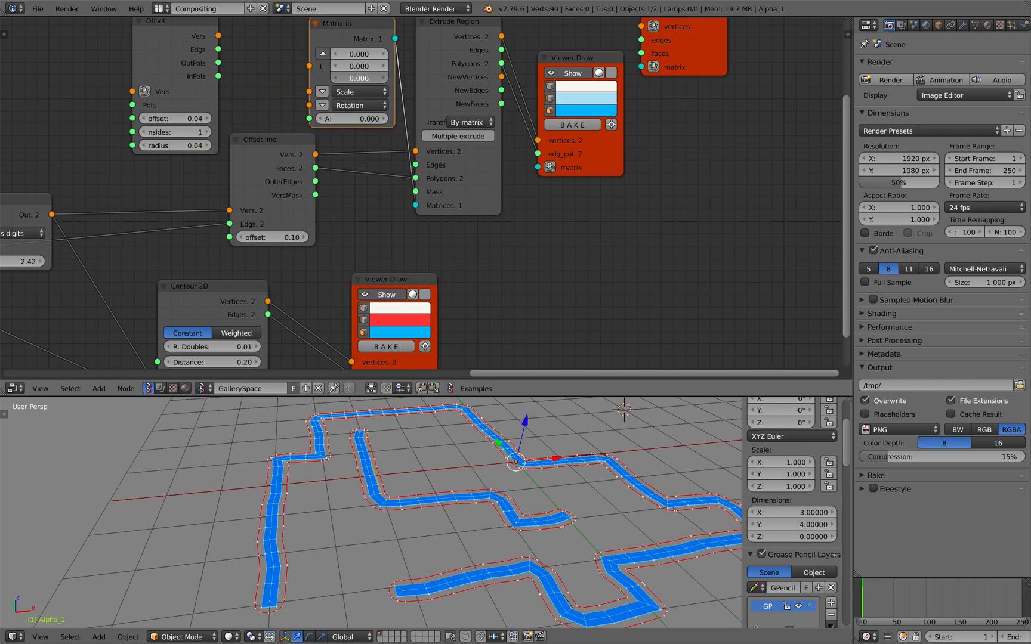
type("1.620")
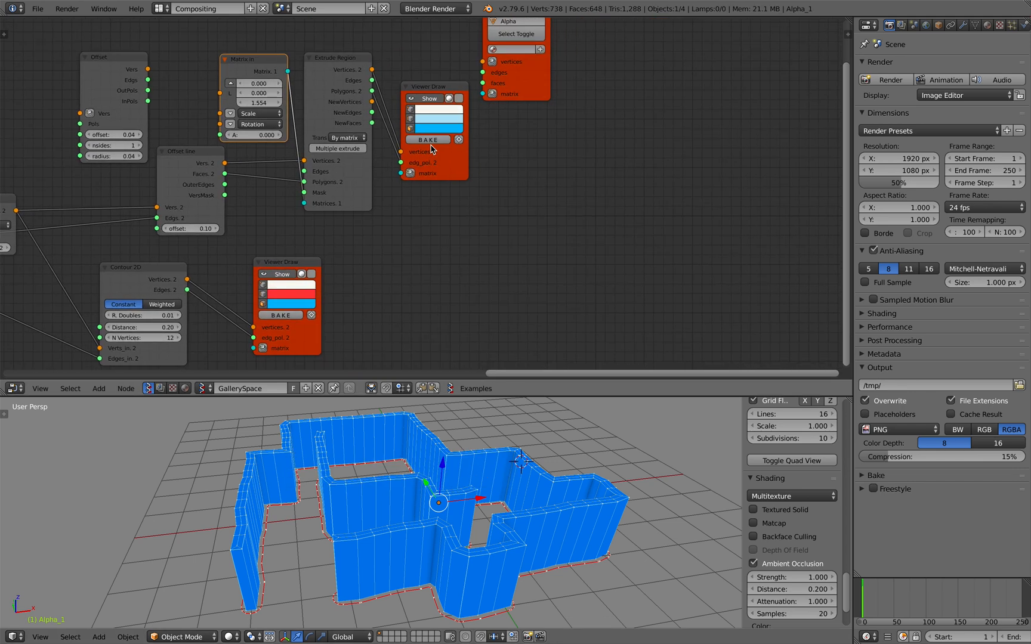
left_click_drag(428, 500, 648, 450)
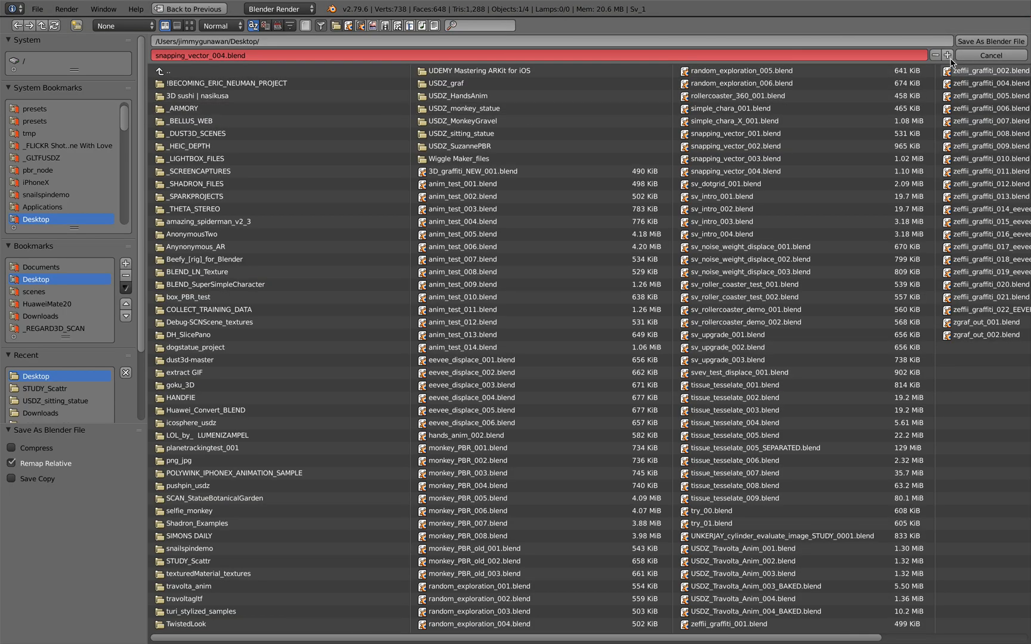
- Save to the Desktop, output the walls as a Viewer BMesh object named Wall, and frame them
left_click(991, 55)
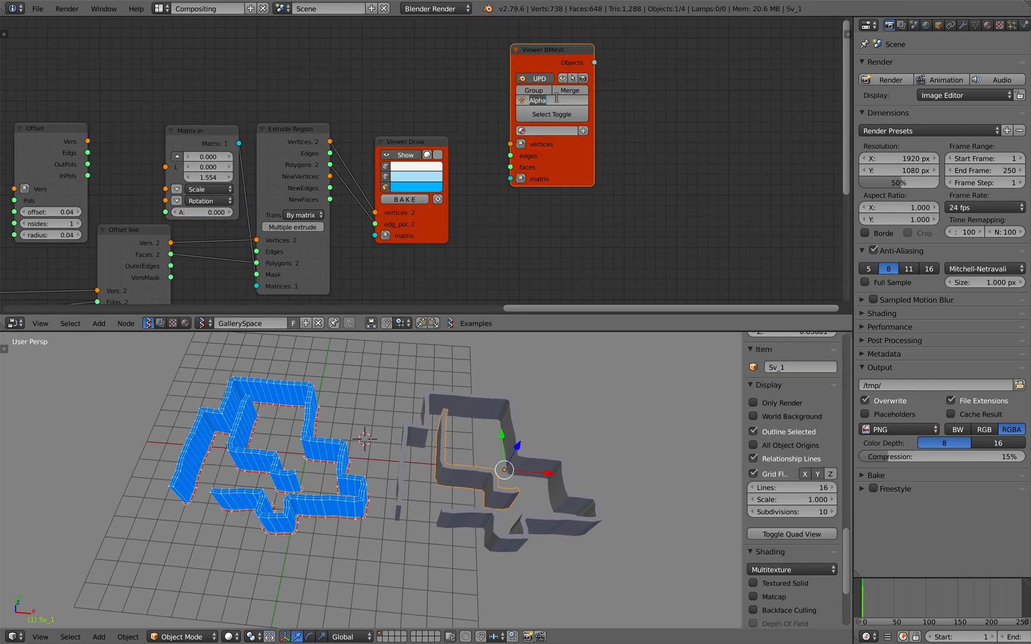
type("Wall")
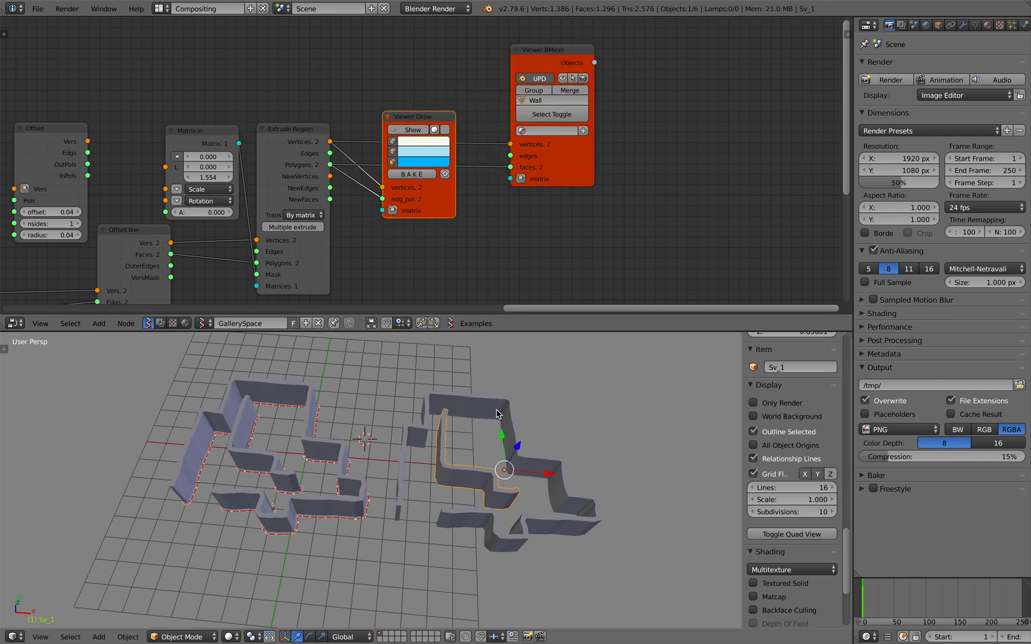
key("x")
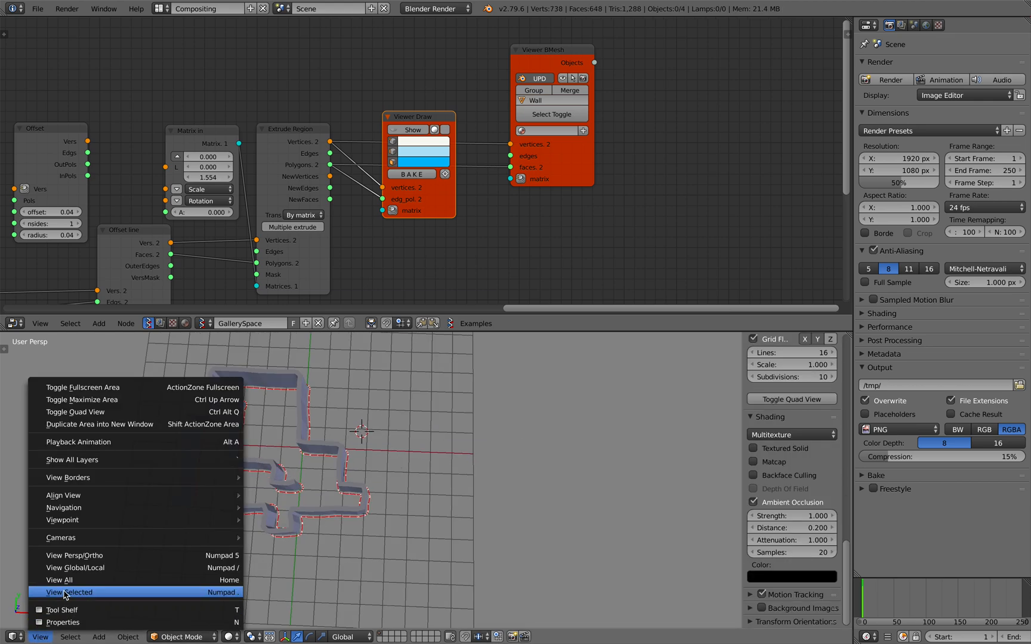
left_click(69, 593)
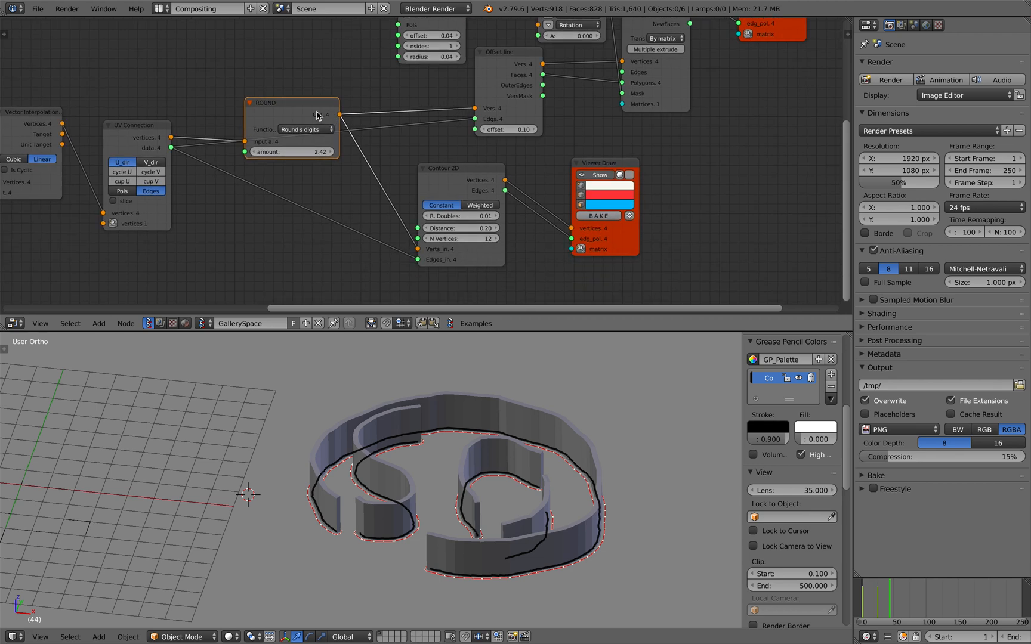
- Browse the Round node's functions, then draw a curved looping stroke around the 65 sketch
left_click(302, 90)
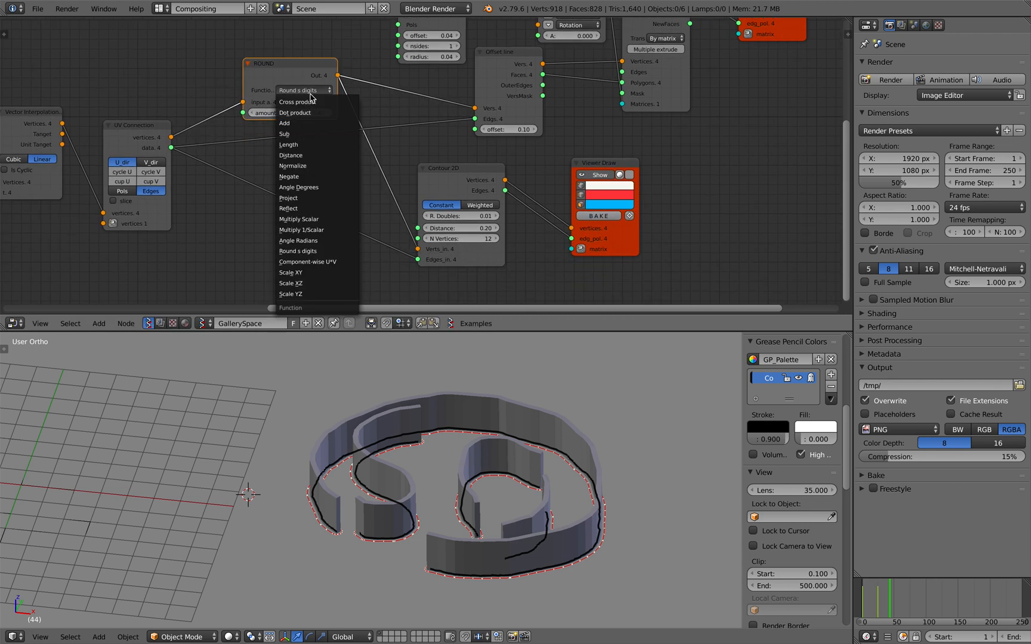
mouse_move(316, 219)
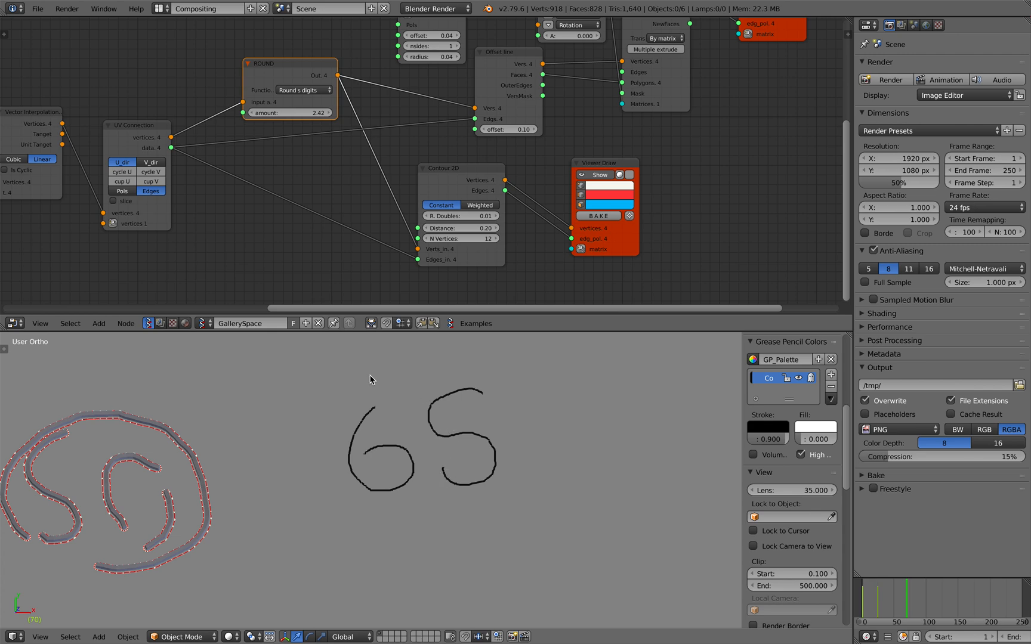
left_click_drag(345, 378, 529, 507)
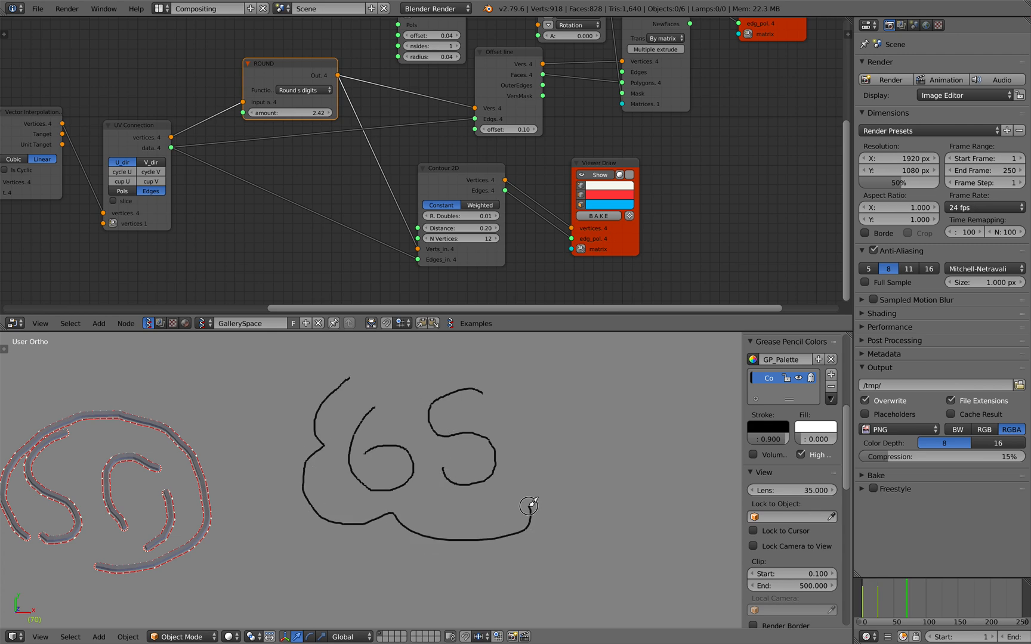
left_click_drag(528, 507, 369, 366)
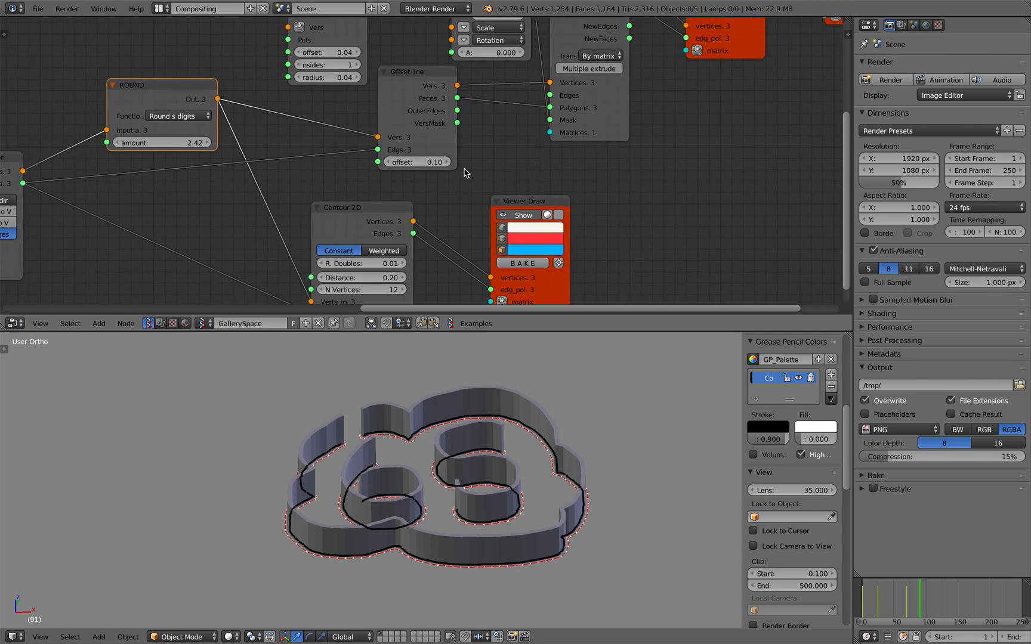
scroll("down", 3)
type("remove do")
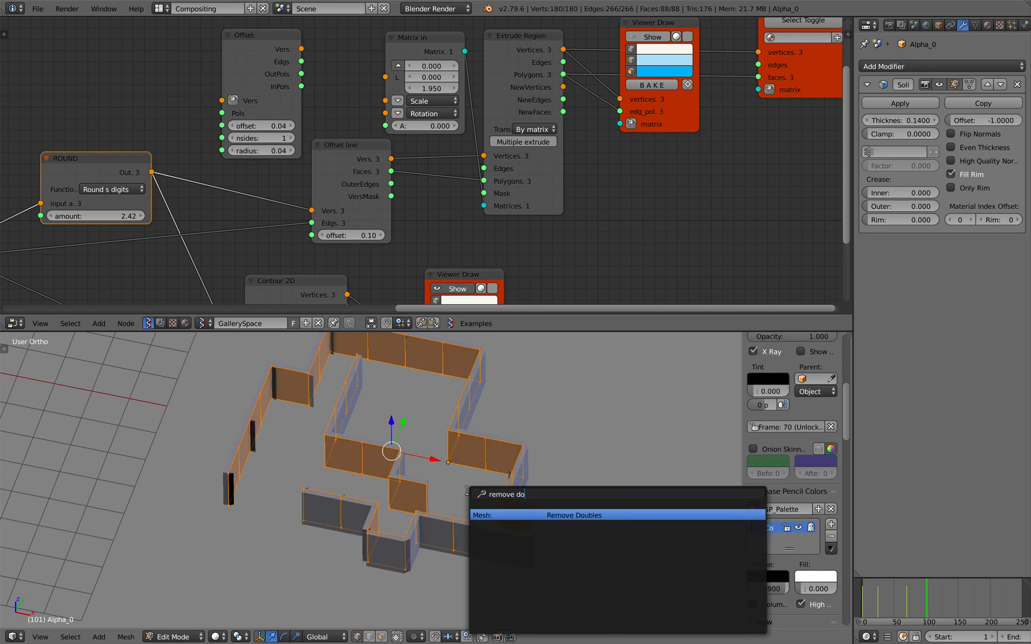
- Run Remove Doubles on the solidified Alpha_0 wall mesh
left_click(572, 515)
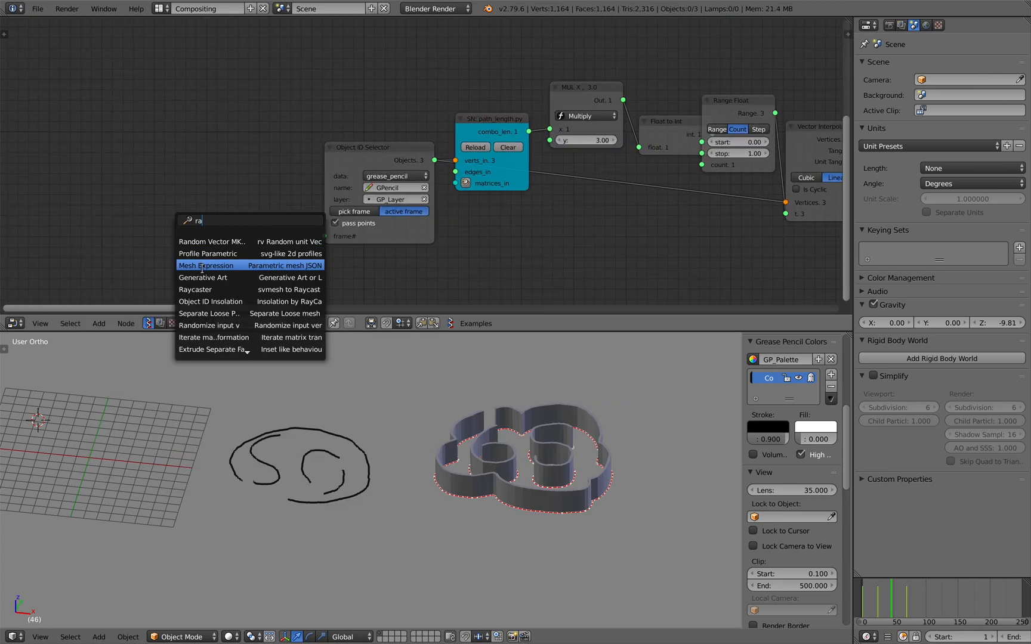
- Drive the Object ID Selector's frame with a Frame Info node and step through earlier frames
type("fra")
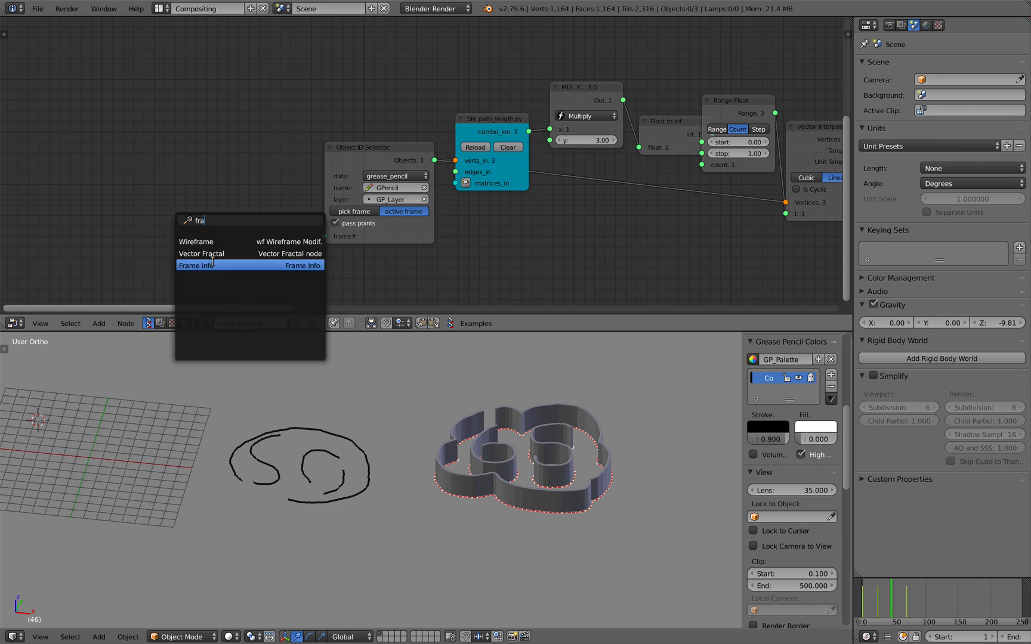
left_click(195, 265)
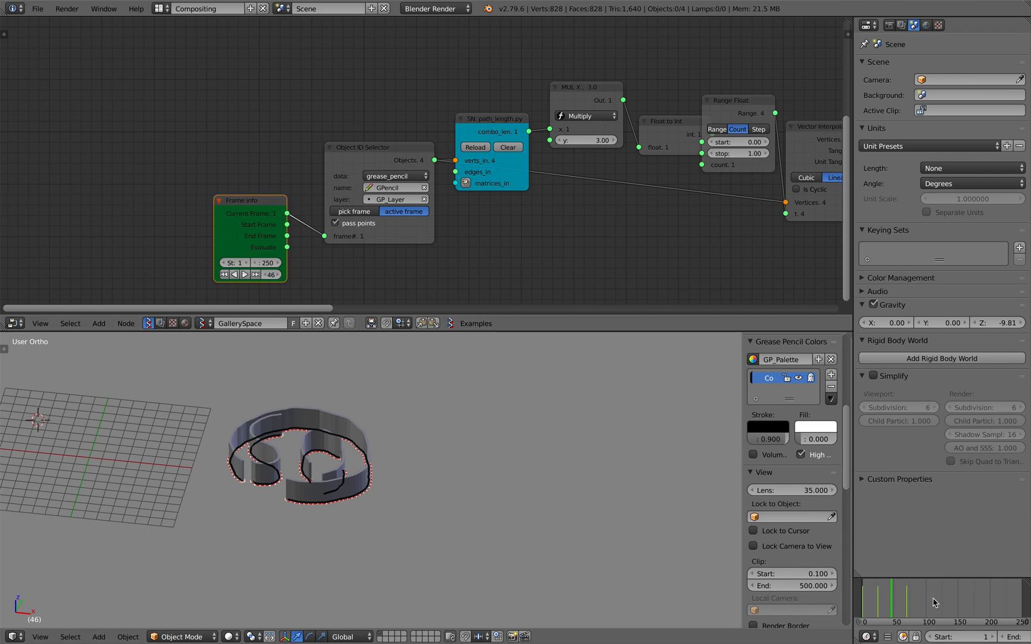
left_click(884, 601)
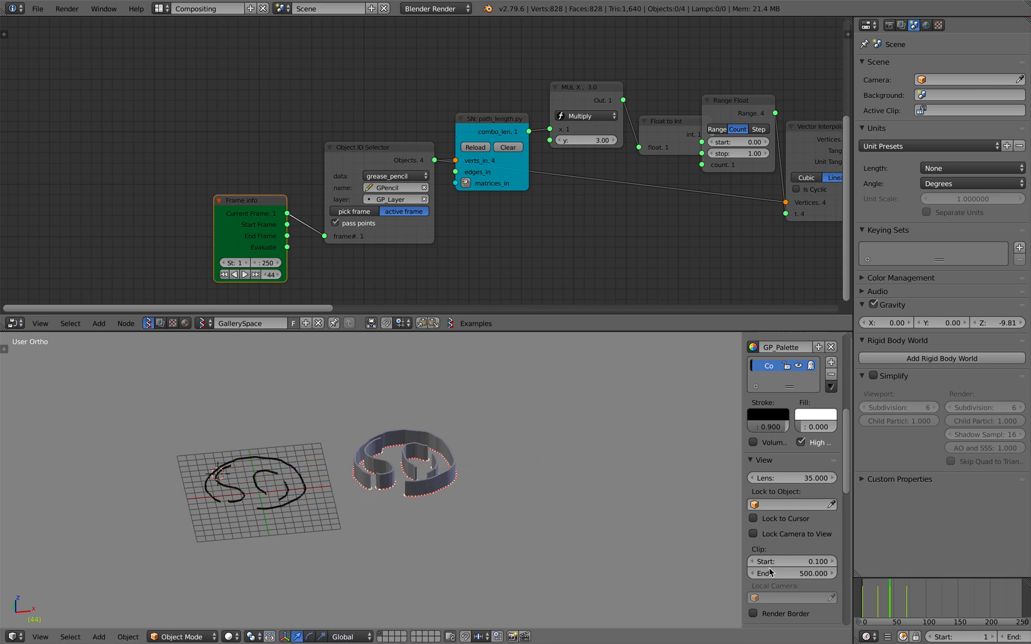
left_click(884, 595)
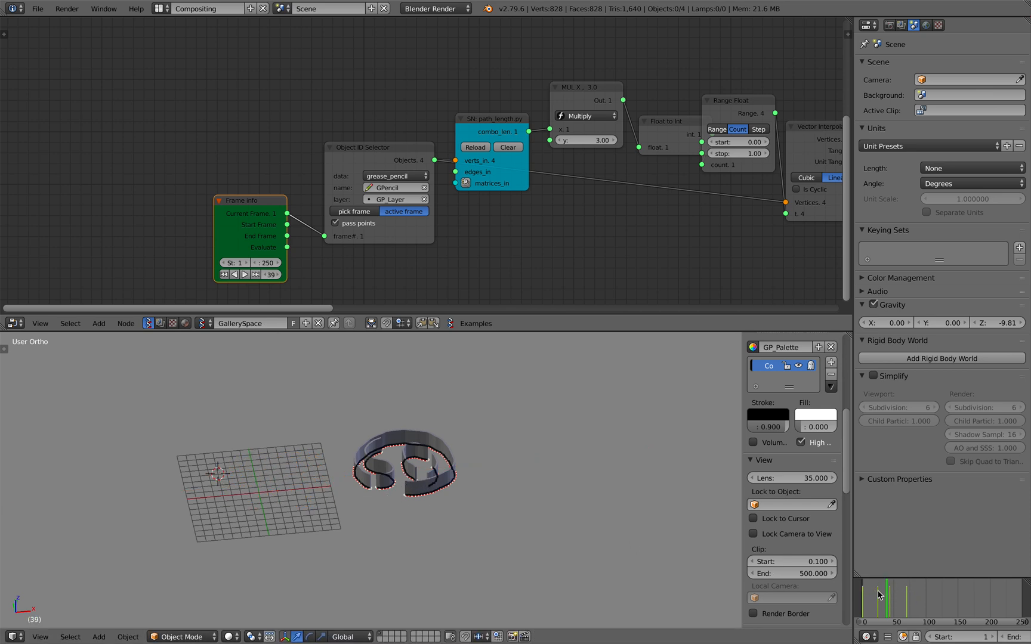